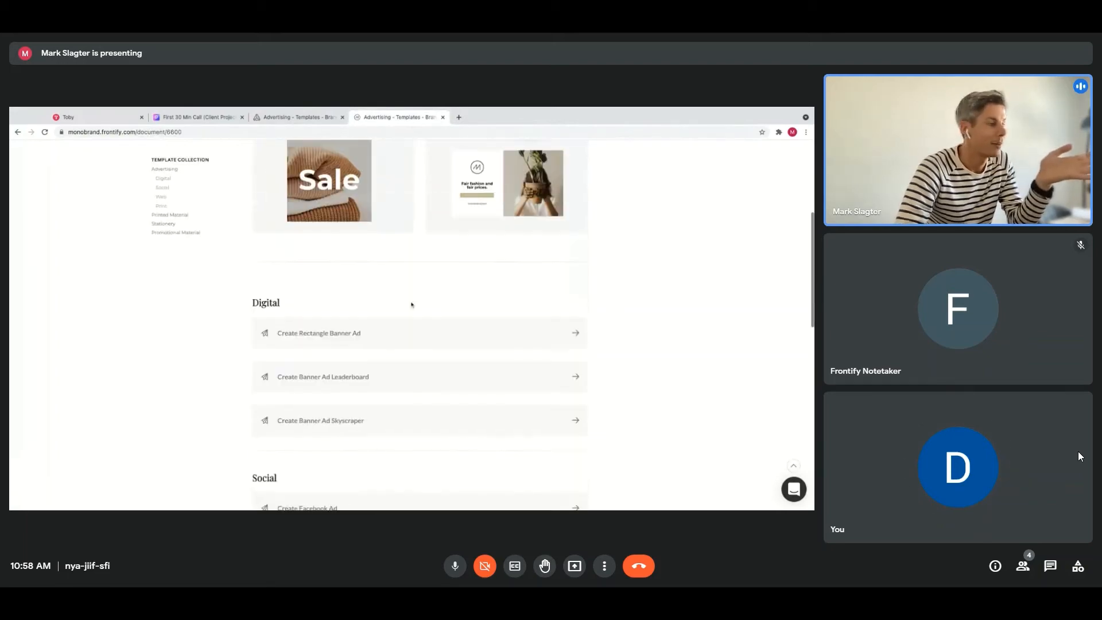
- Start an Instagram Post from the Social templates and name it 'Summer campaign'
scroll(down, 3)
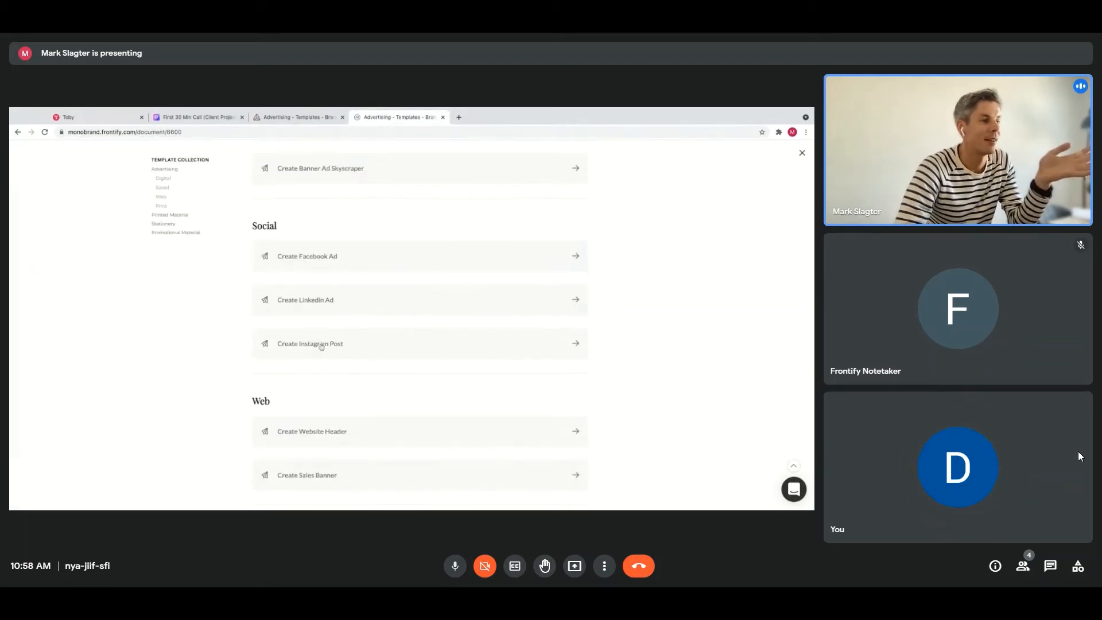
click(321, 344)
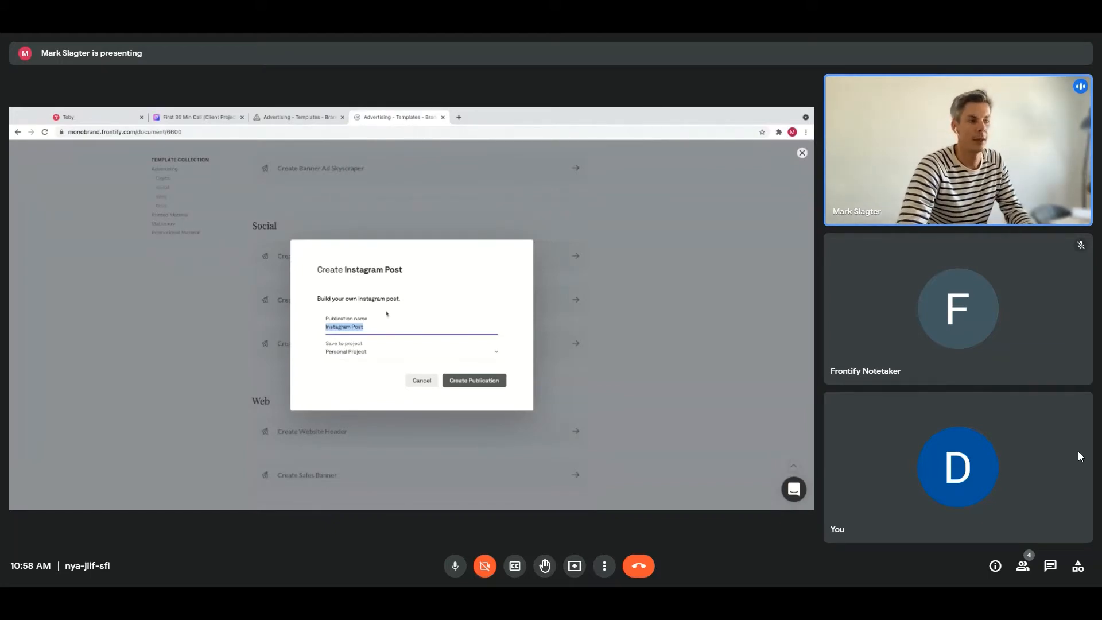
text(Summer campaign)
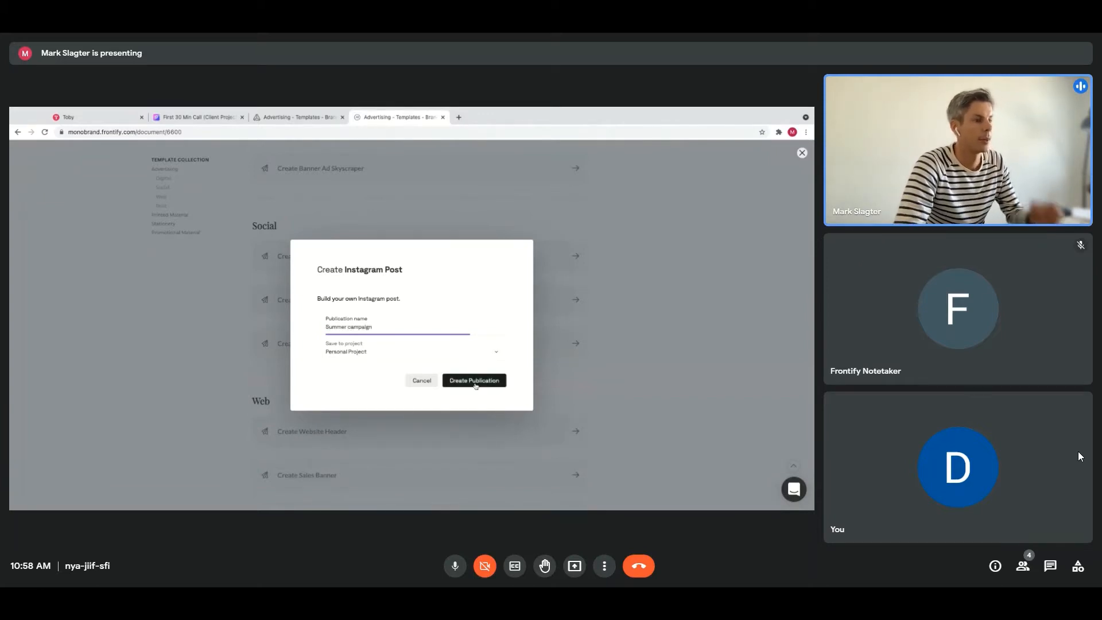
- Create the Summer campaign publication and change its 'Pop up' headline to 'Summer 40%'
click(474, 380)
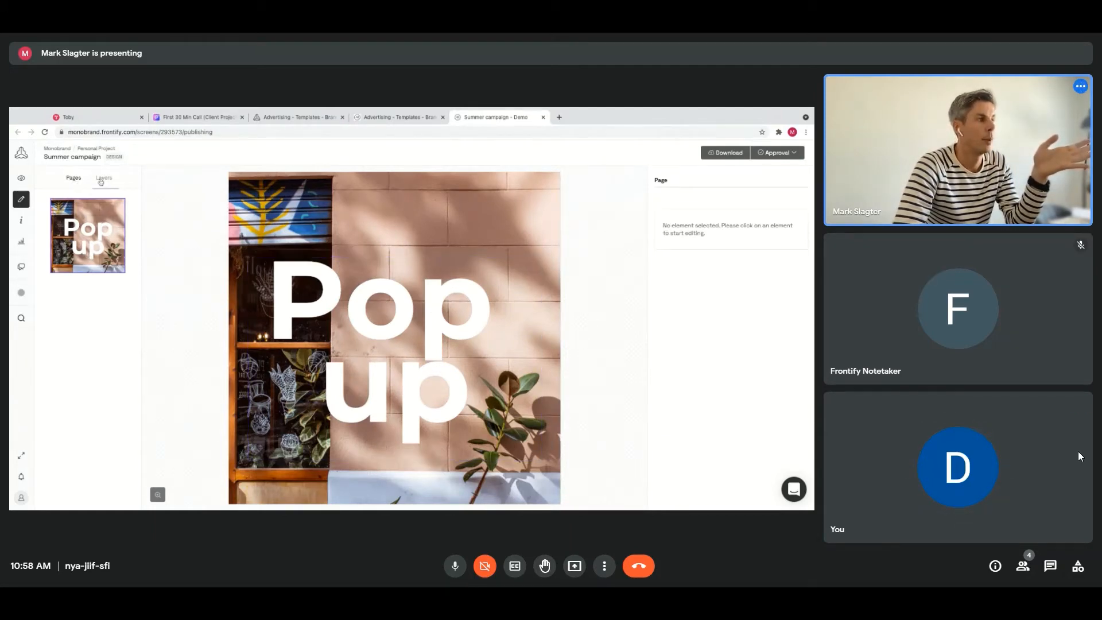
click(104, 178)
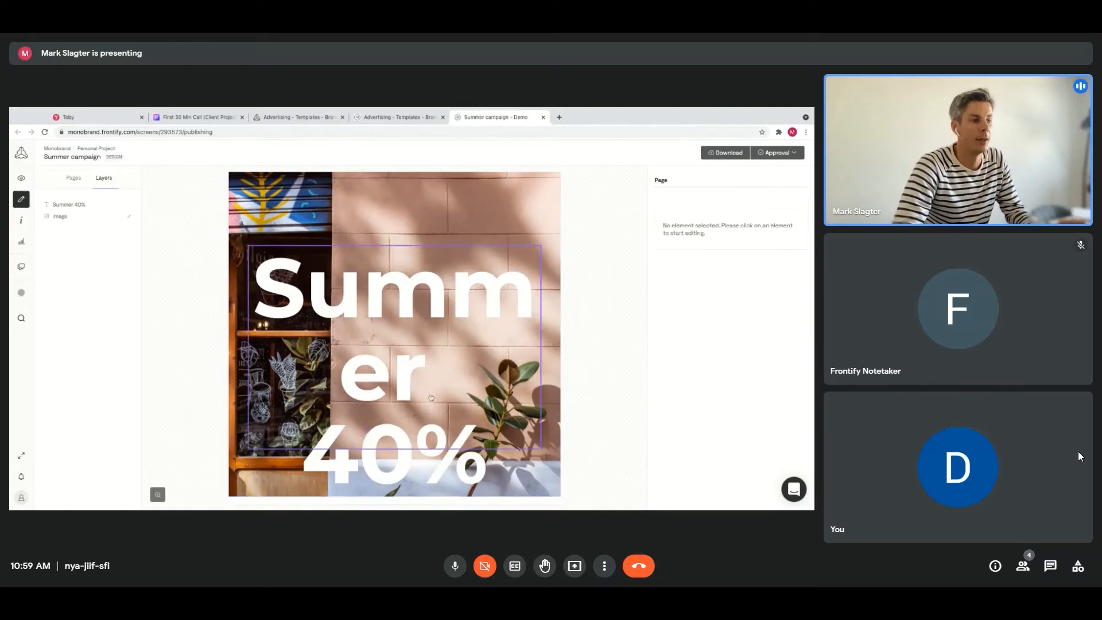
click(60, 217)
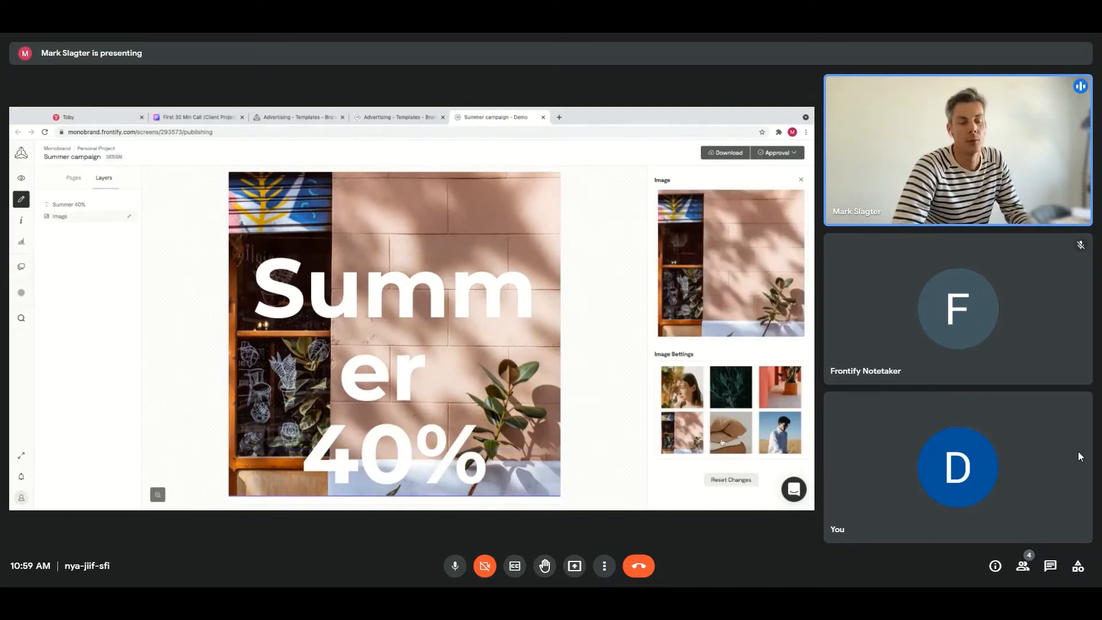
- Replace the background with the orange-wall potted plant photo and show the Approval options
click(780, 387)
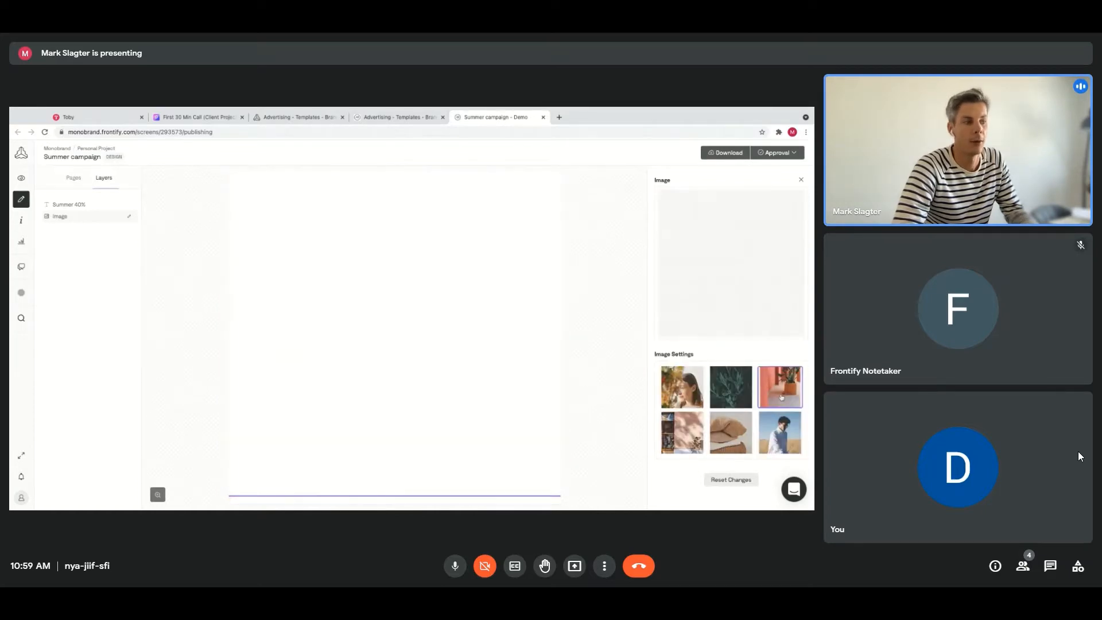
click(779, 387)
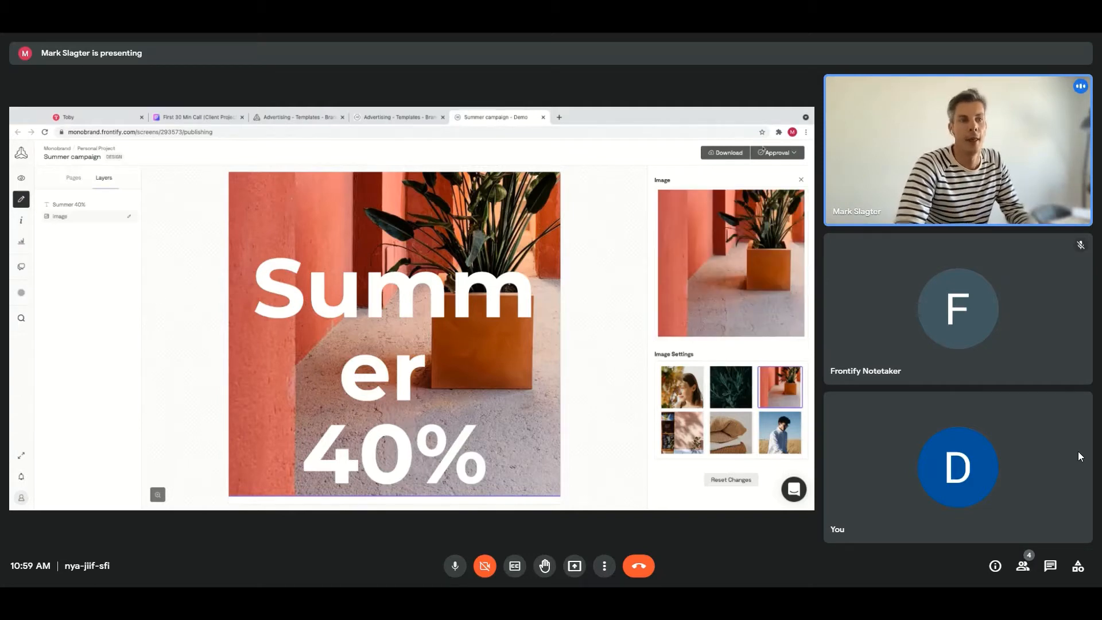
click(777, 152)
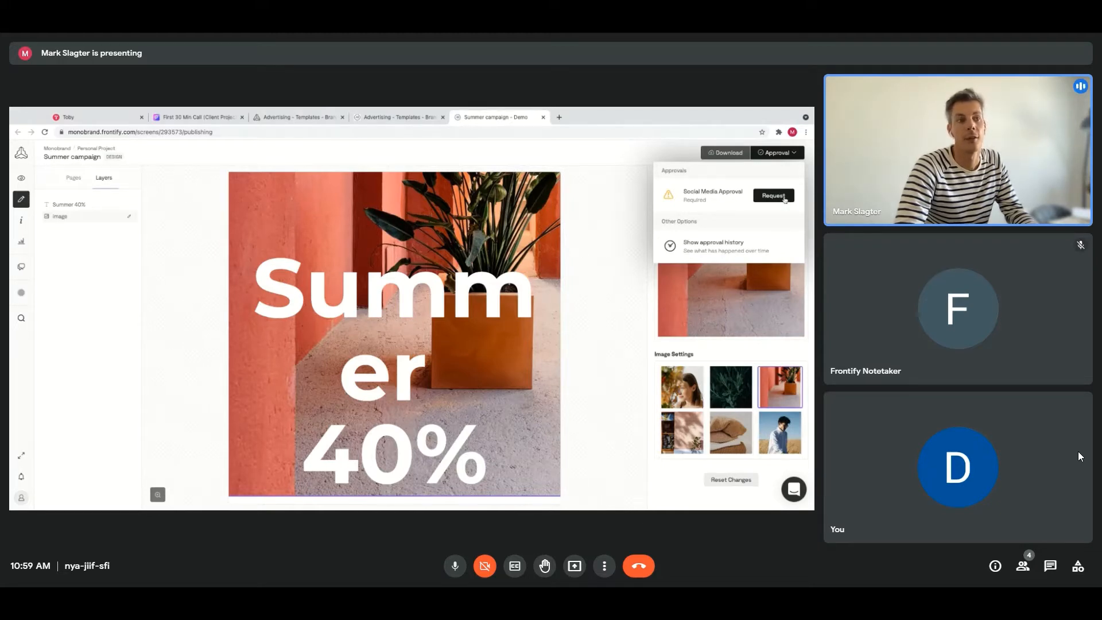
- Cancel the approval request, close the Approval menu, and retitle the headline 'Sale'
click(774, 196)
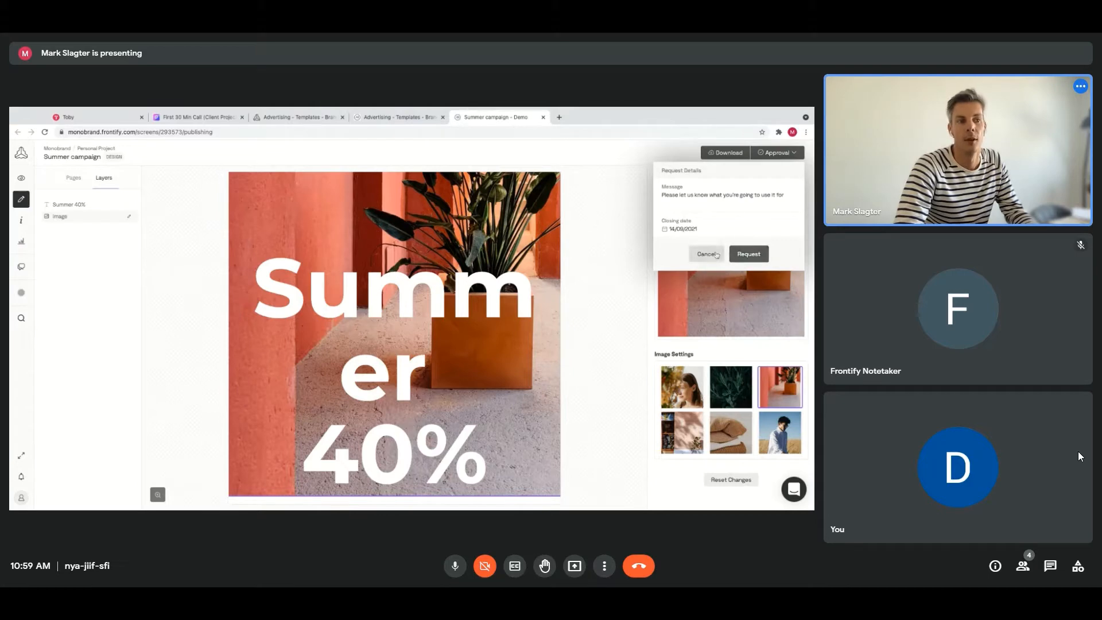
click(705, 253)
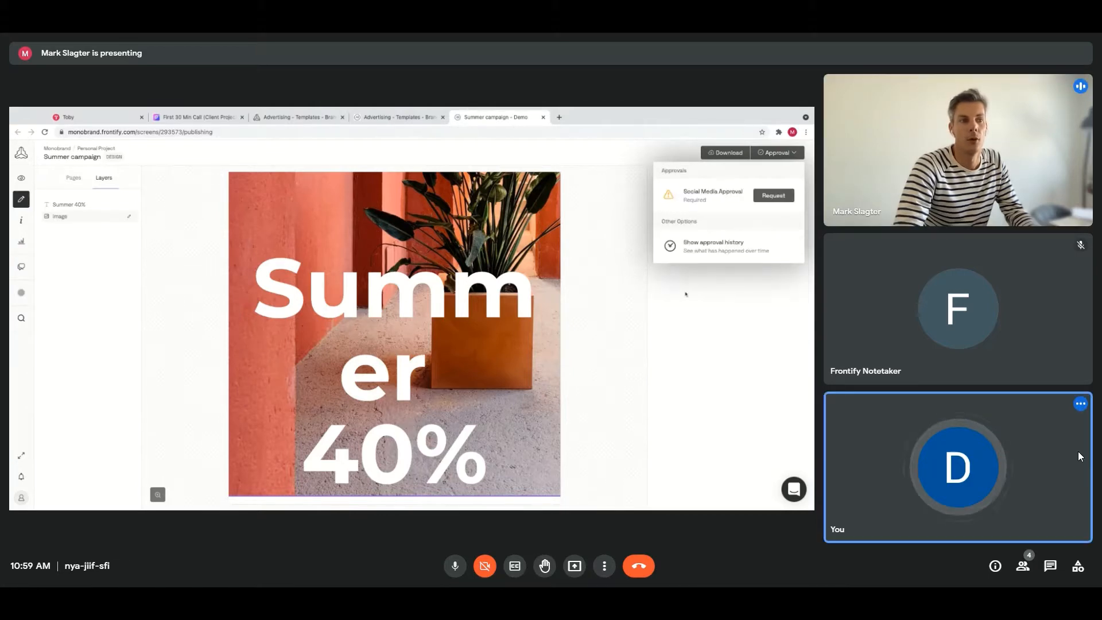
click(725, 152)
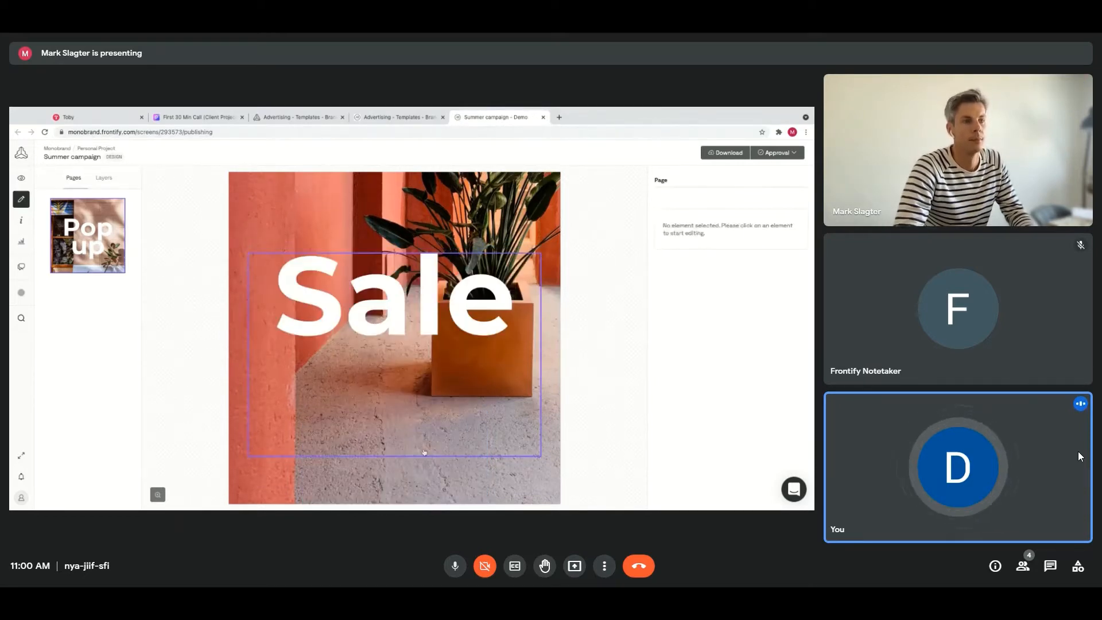
- Replace the headline text 'Sale' with 'Test'
click(104, 178)
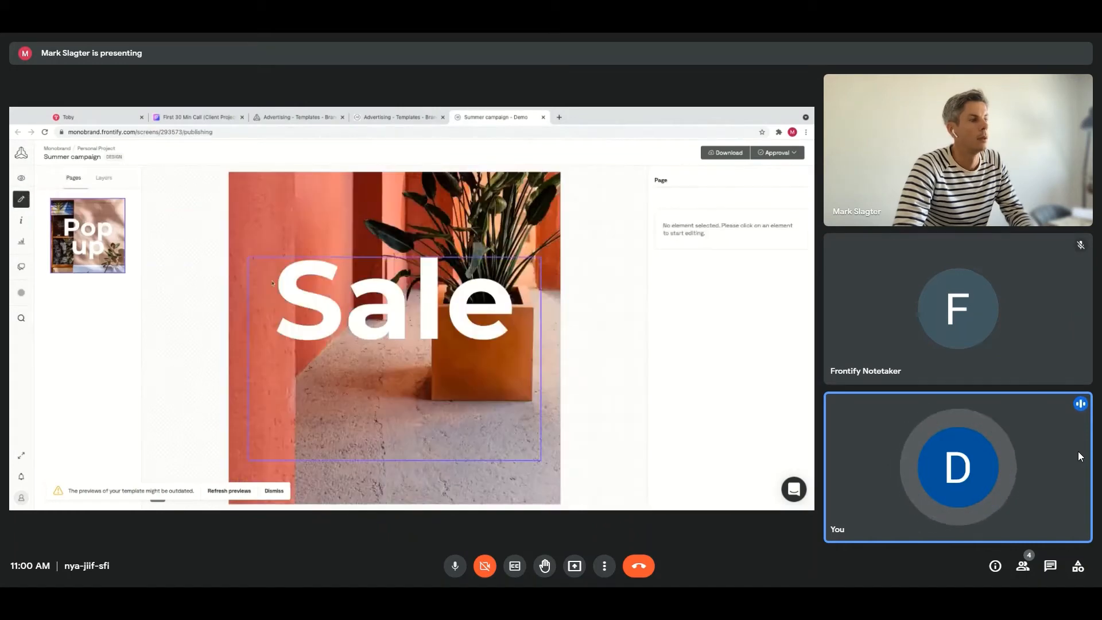
click(394, 310)
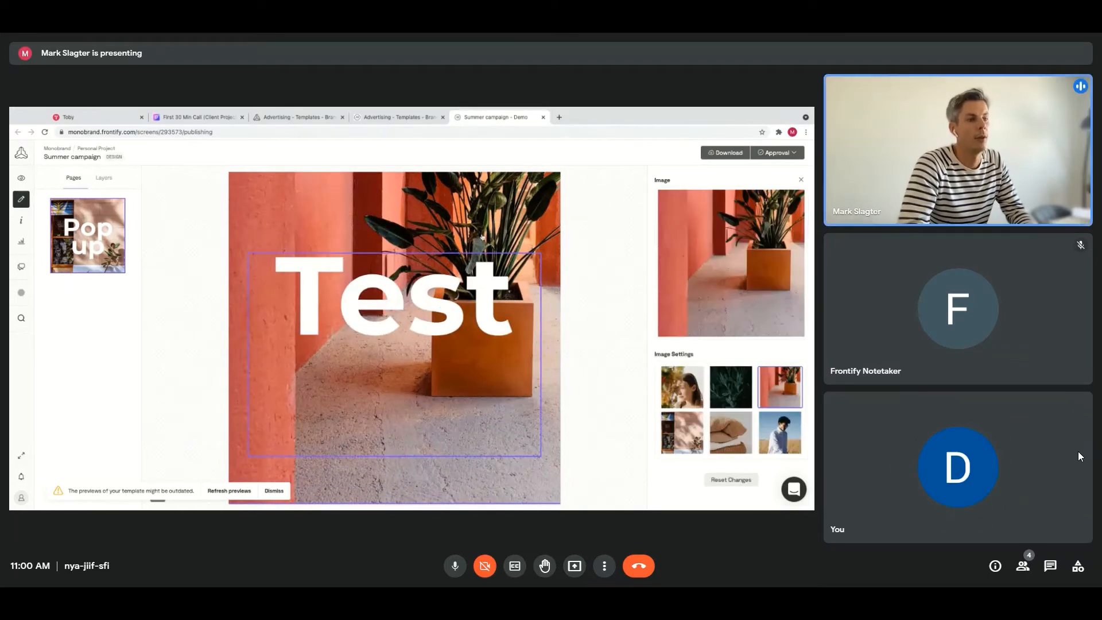
- Select the Test text layer in the Layers list and switch to preview mode
click(104, 178)
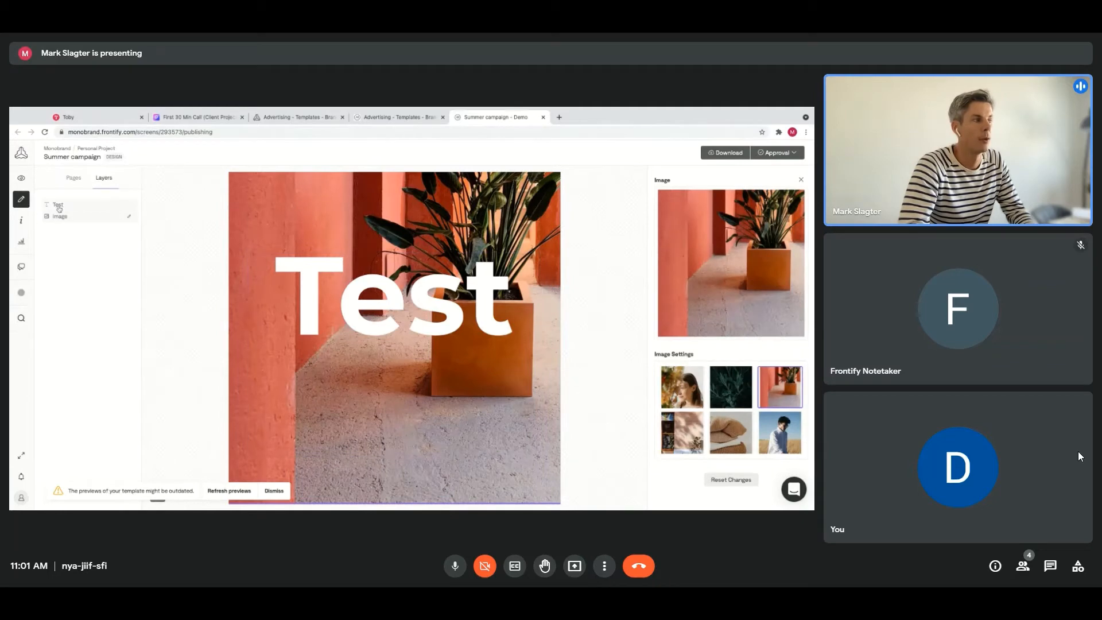
click(58, 204)
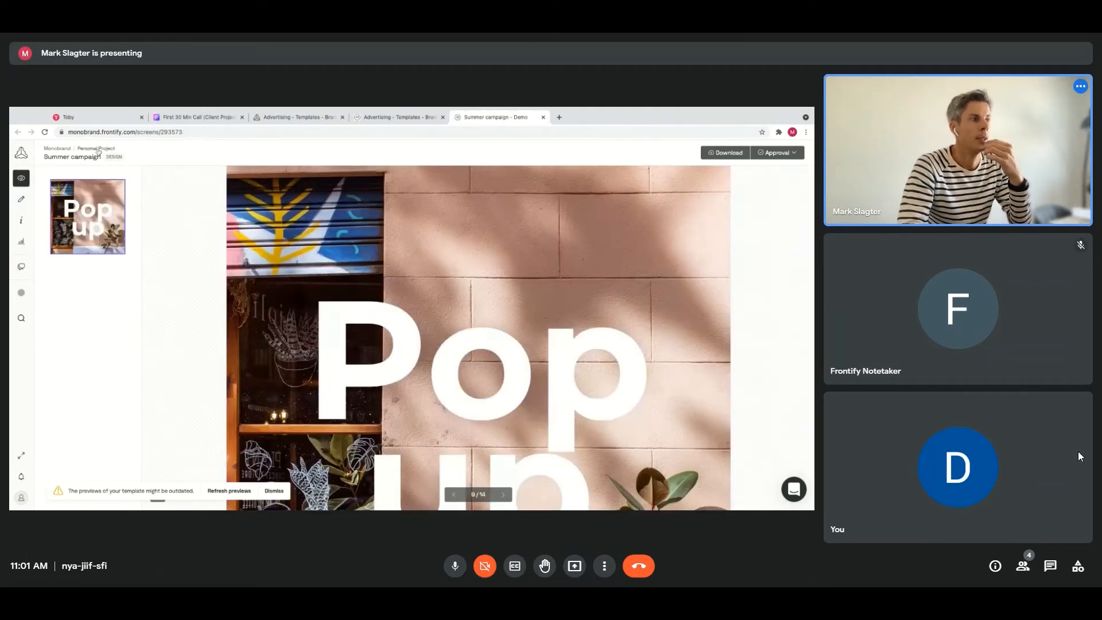
- Browse the Advertising templates page, then return to the Summer campaign preview
click(295, 117)
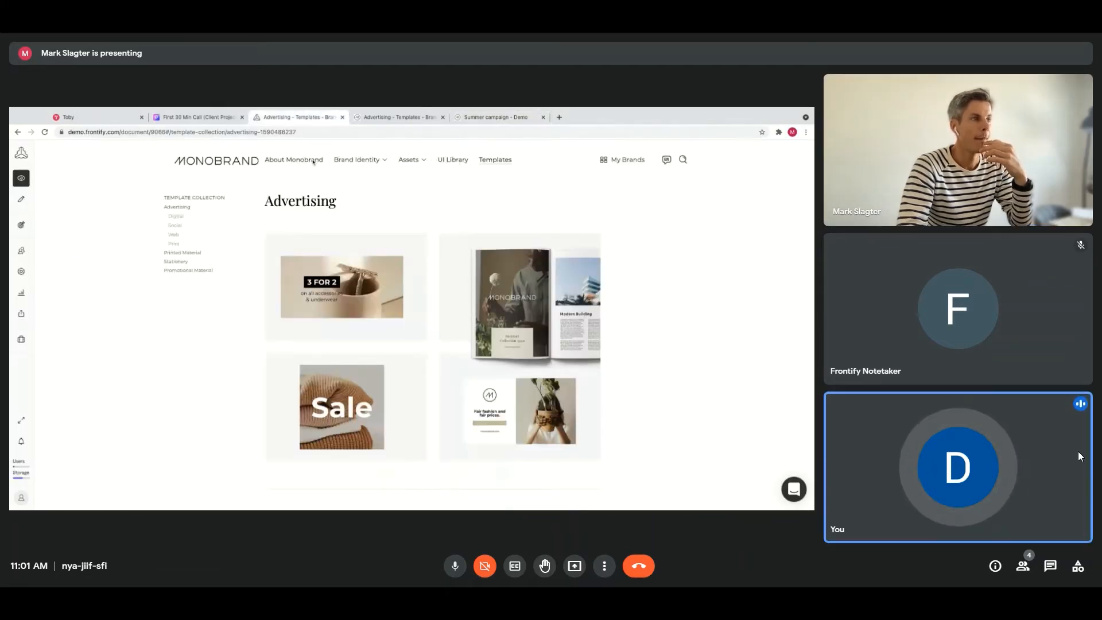
click(496, 117)
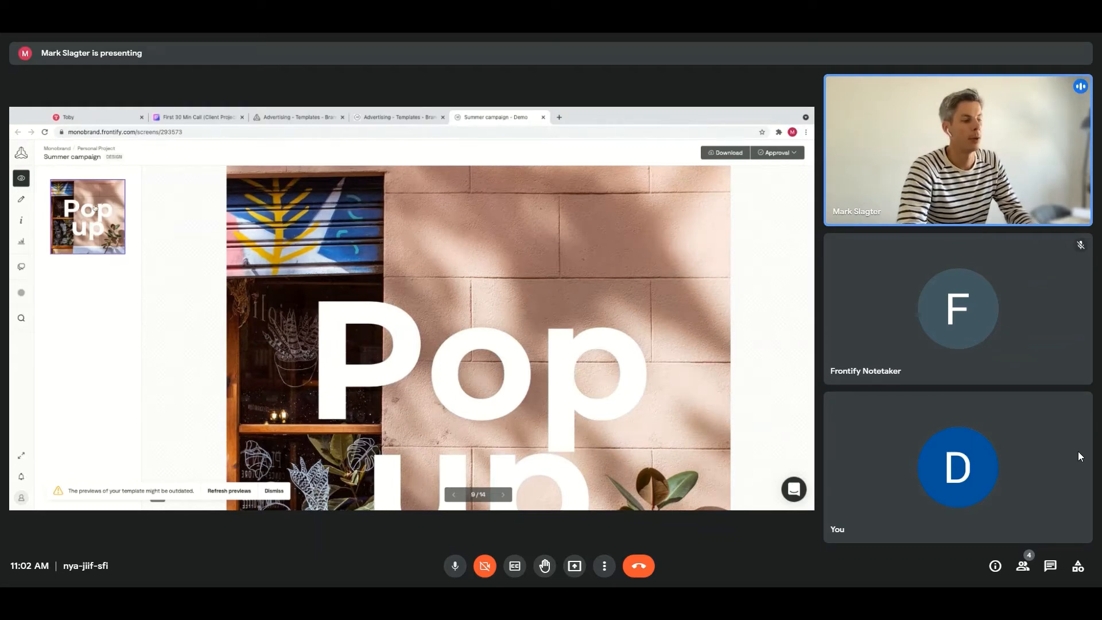
mouse_move(96, 323)
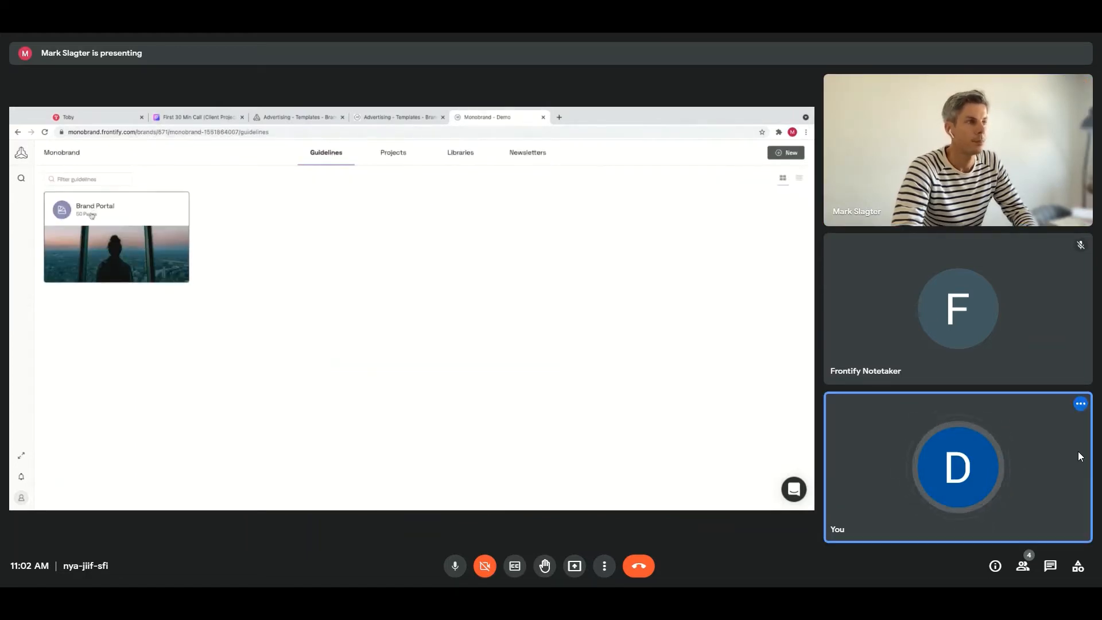
- From the Brand Portal's Advertising templates, create a Magazine Ad Half Page publication
click(116, 210)
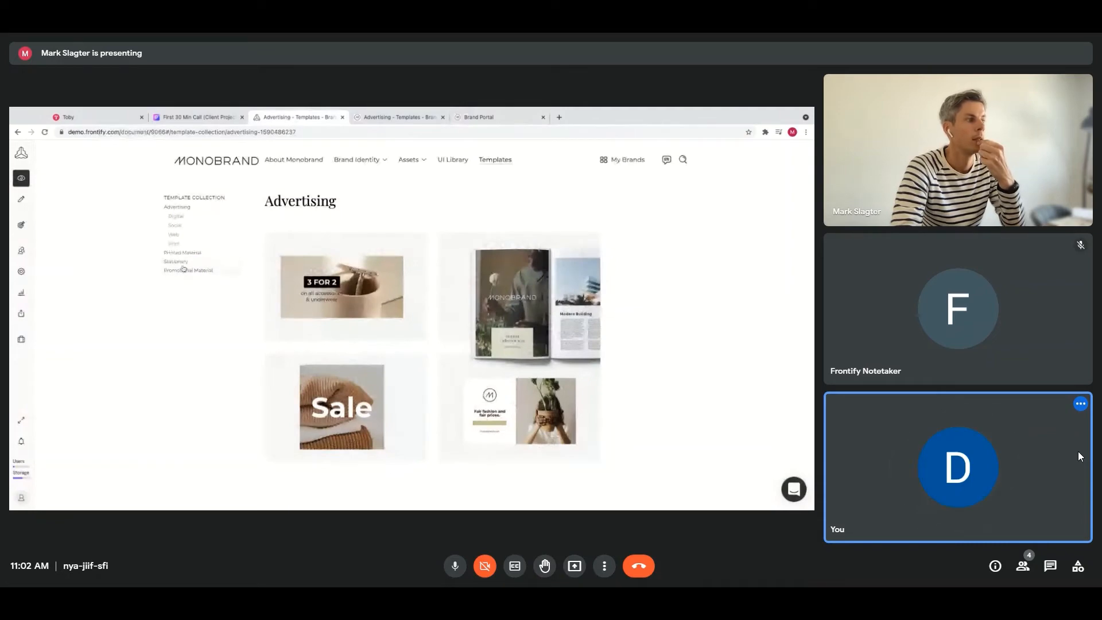
click(188, 271)
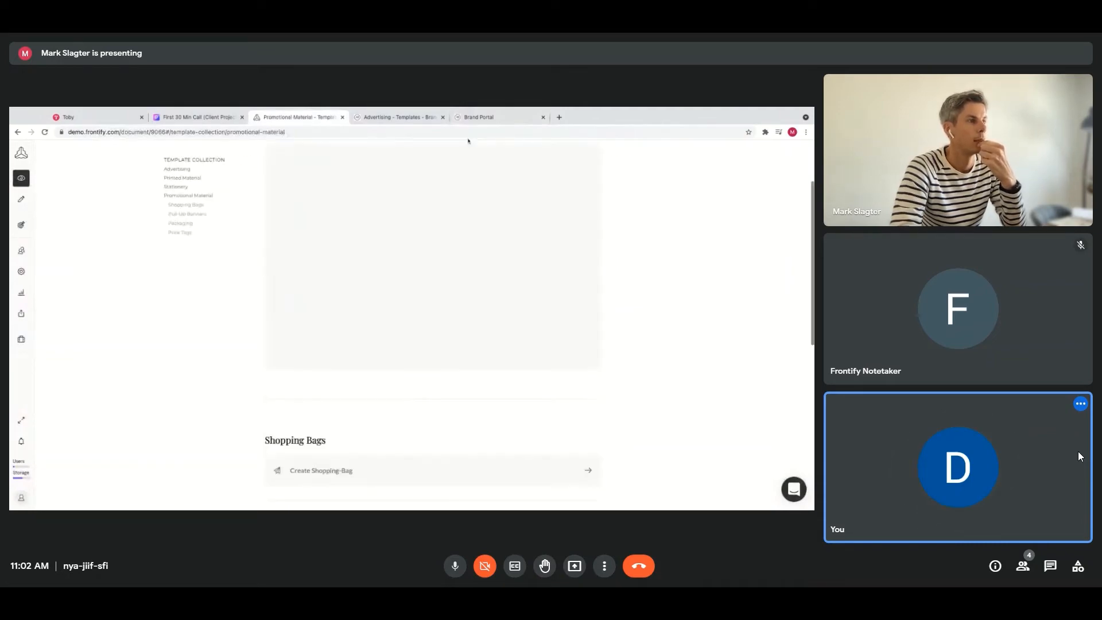
click(397, 117)
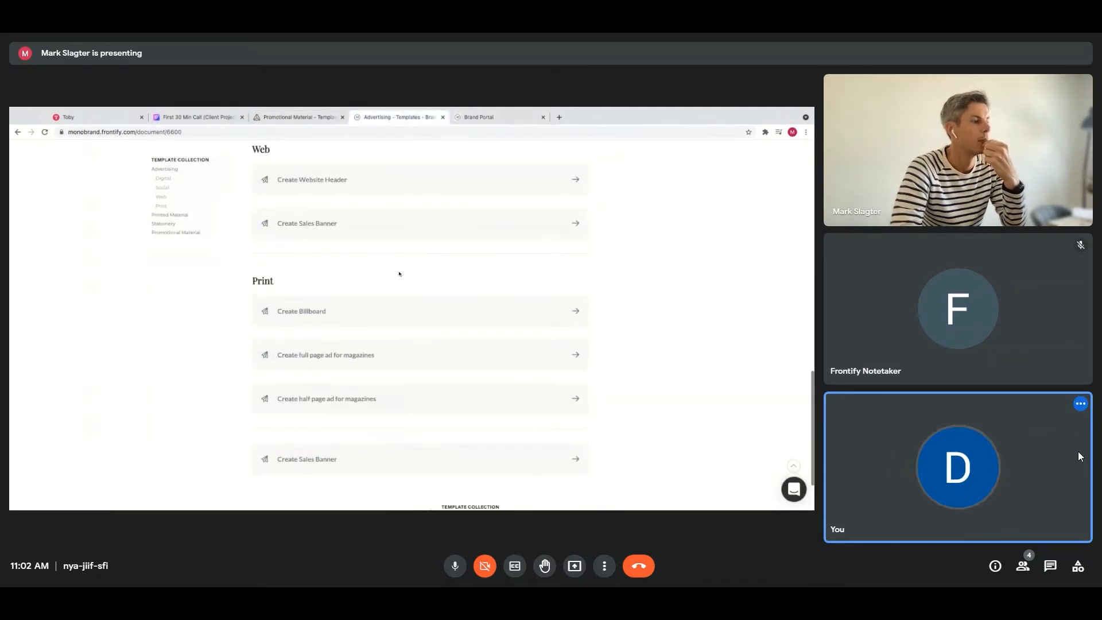
click(326, 399)
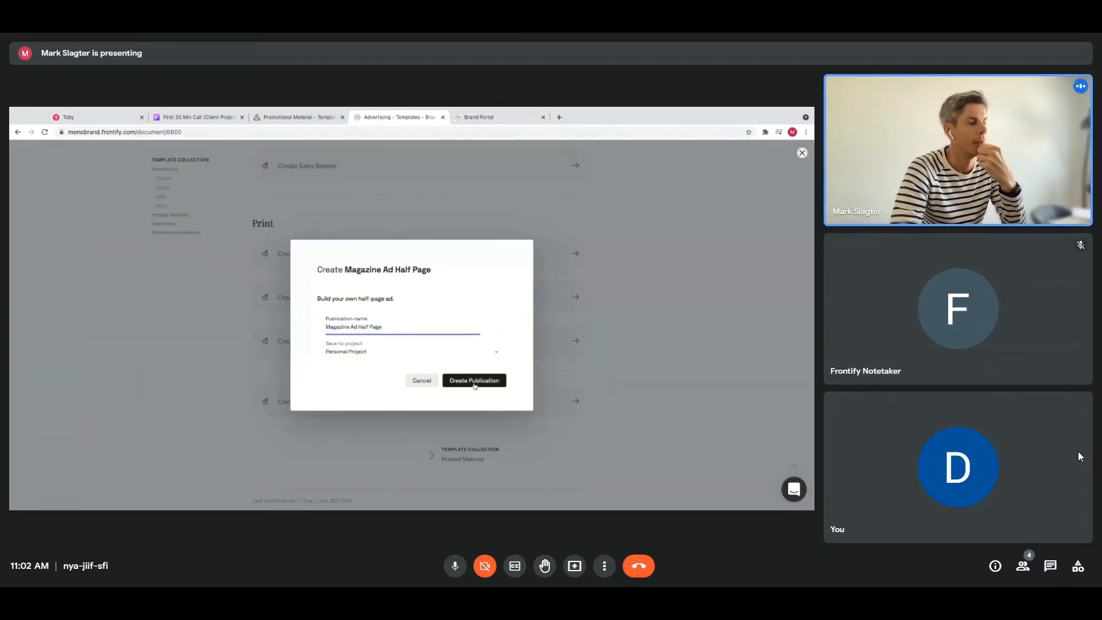
click(474, 380)
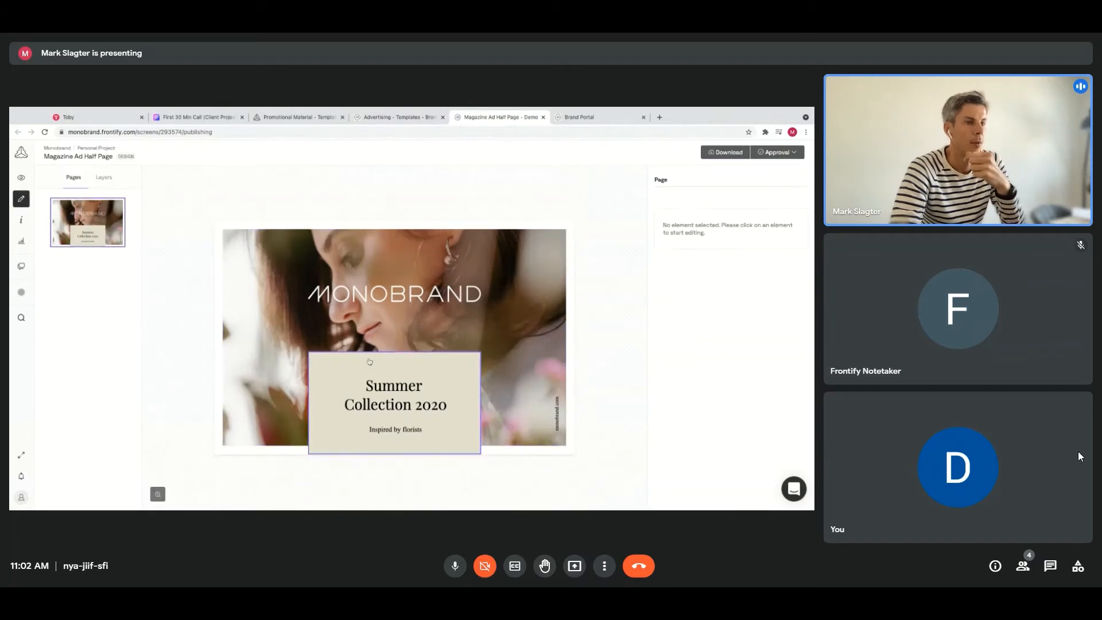
- Swap the Summer Collection 2020 ad's portrait photo for the woman-on-a-beach image
click(104, 178)
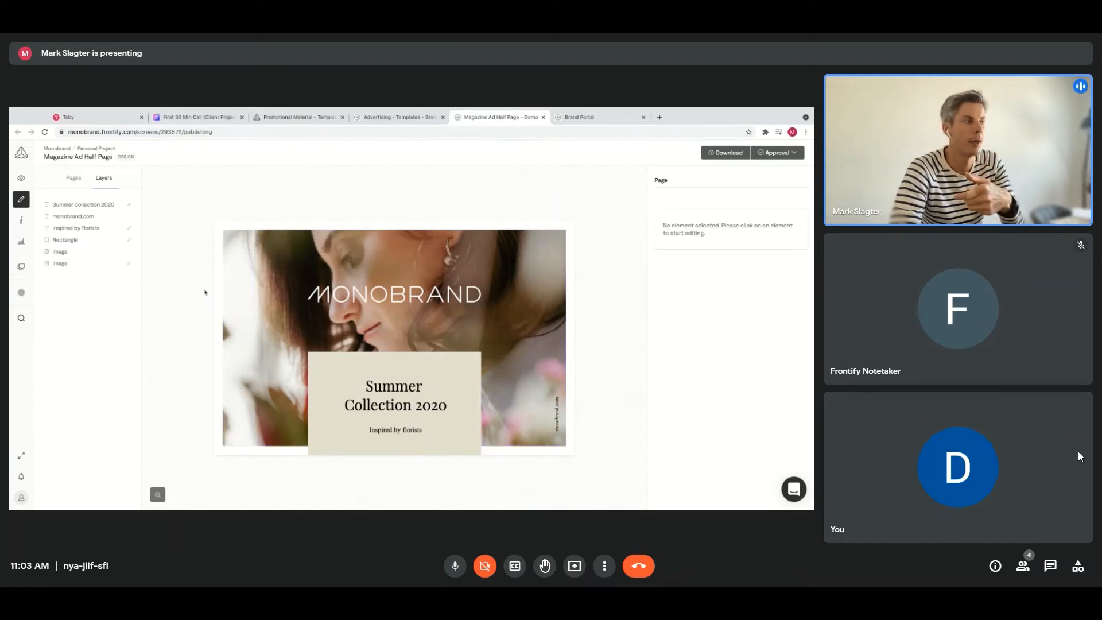
click(59, 264)
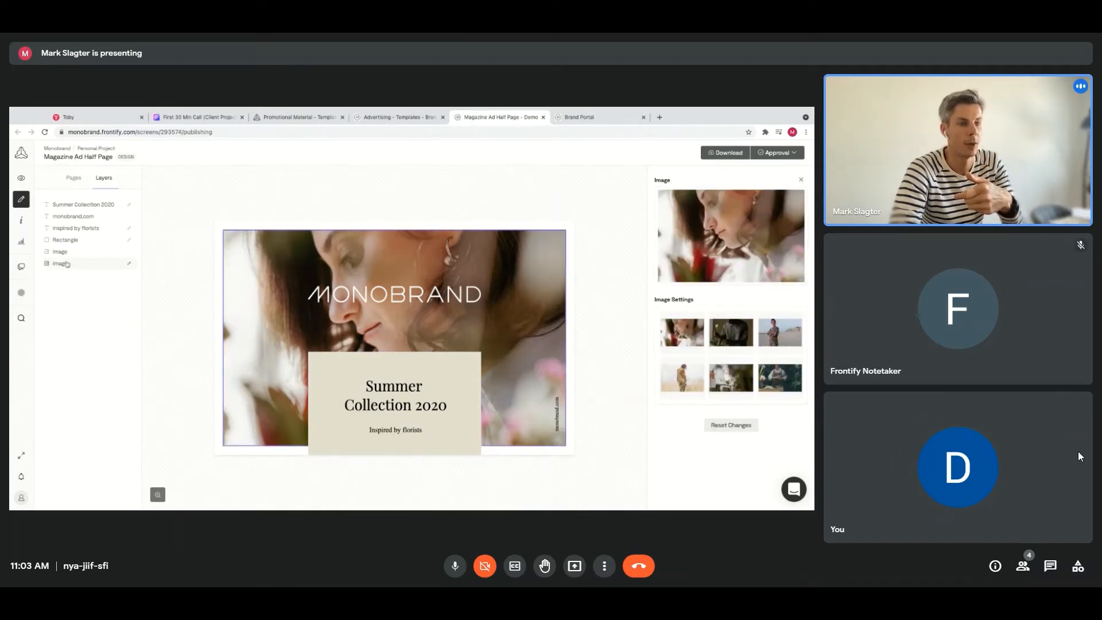
click(779, 332)
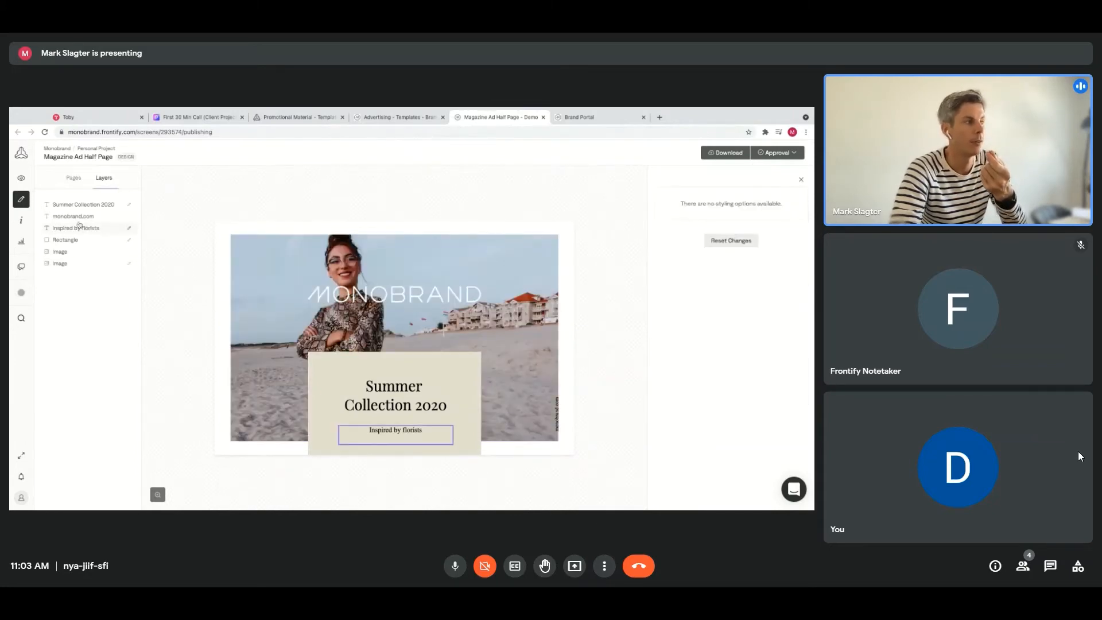
click(65, 240)
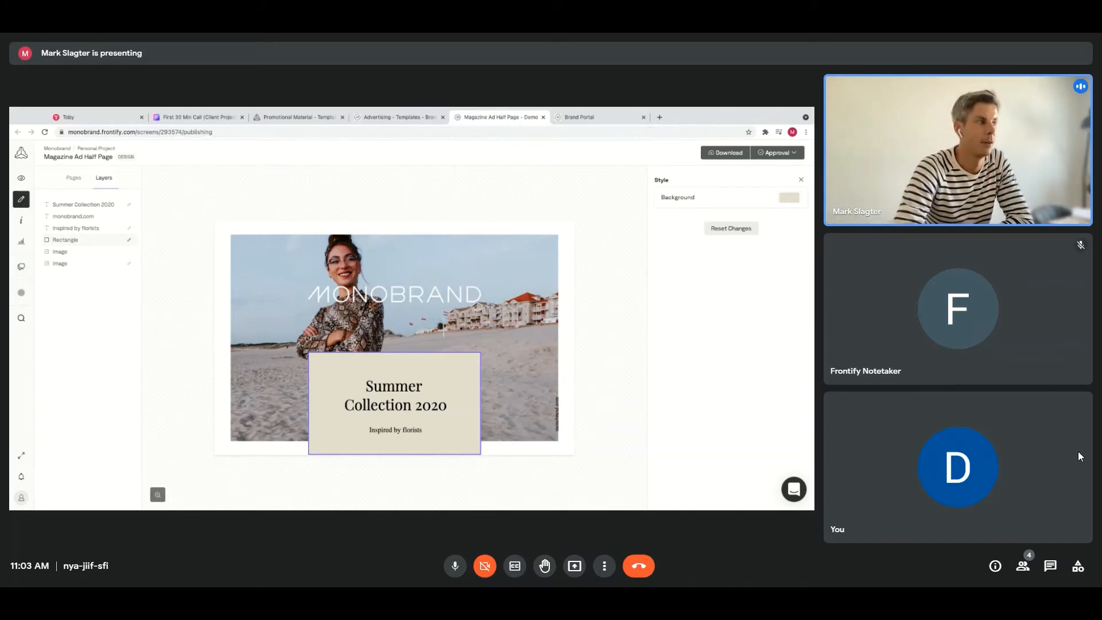
- Select the 'Inspired by florists' text and switch to the Pages thumbnails
click(75, 228)
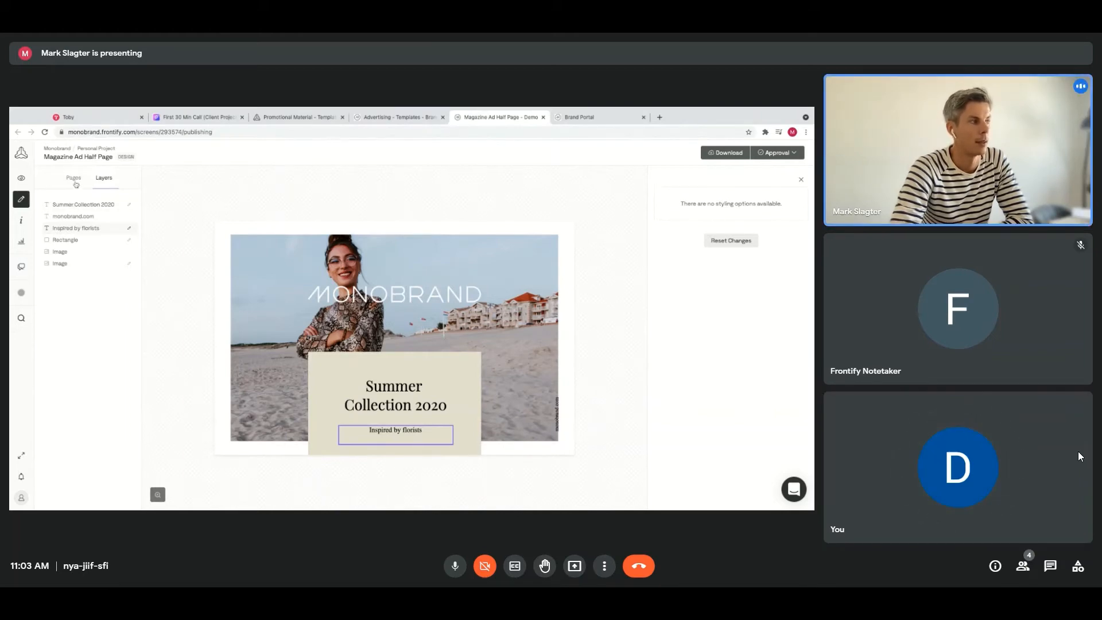
click(74, 179)
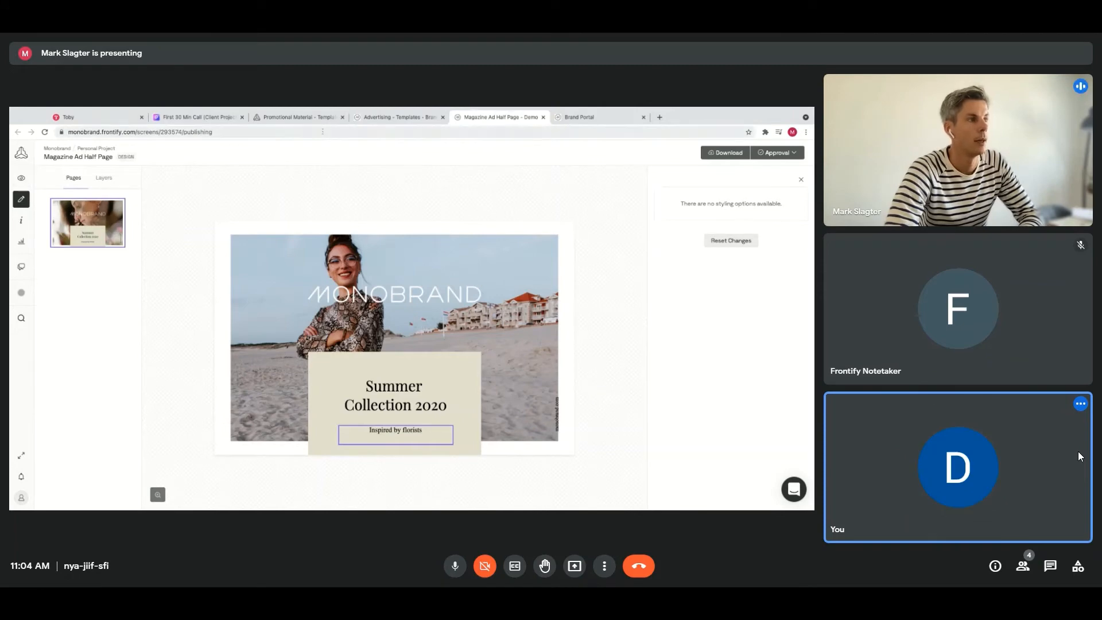
click(298, 118)
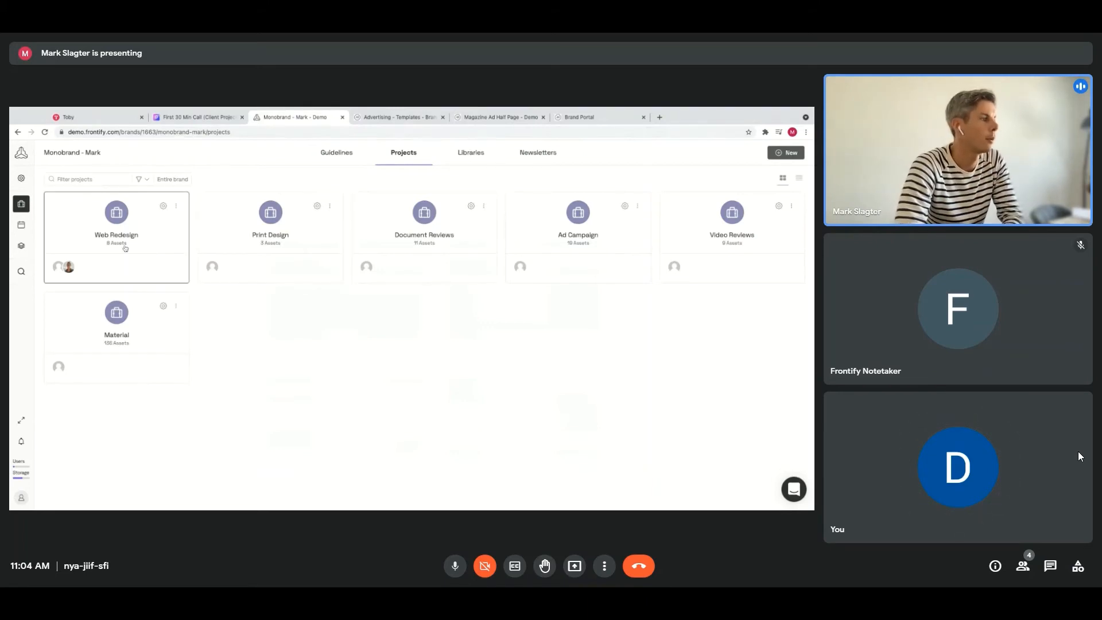
mouse_move(438, 217)
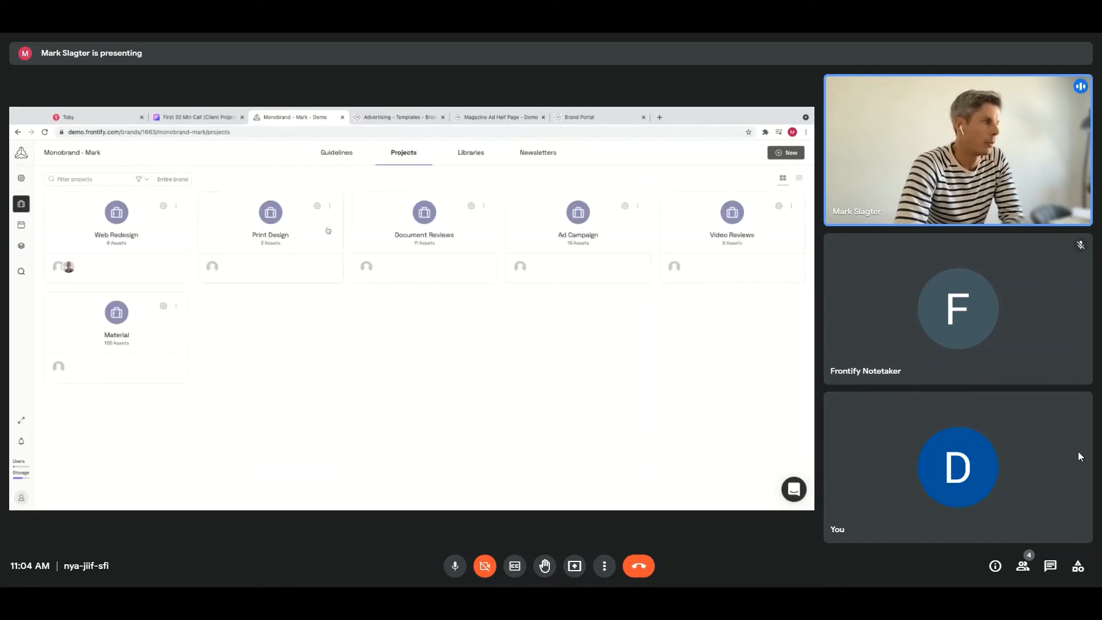
- Open the Monobrand-Store-Product artboard (Daily Cloud Hat page) from the Web Redesign project
click(117, 222)
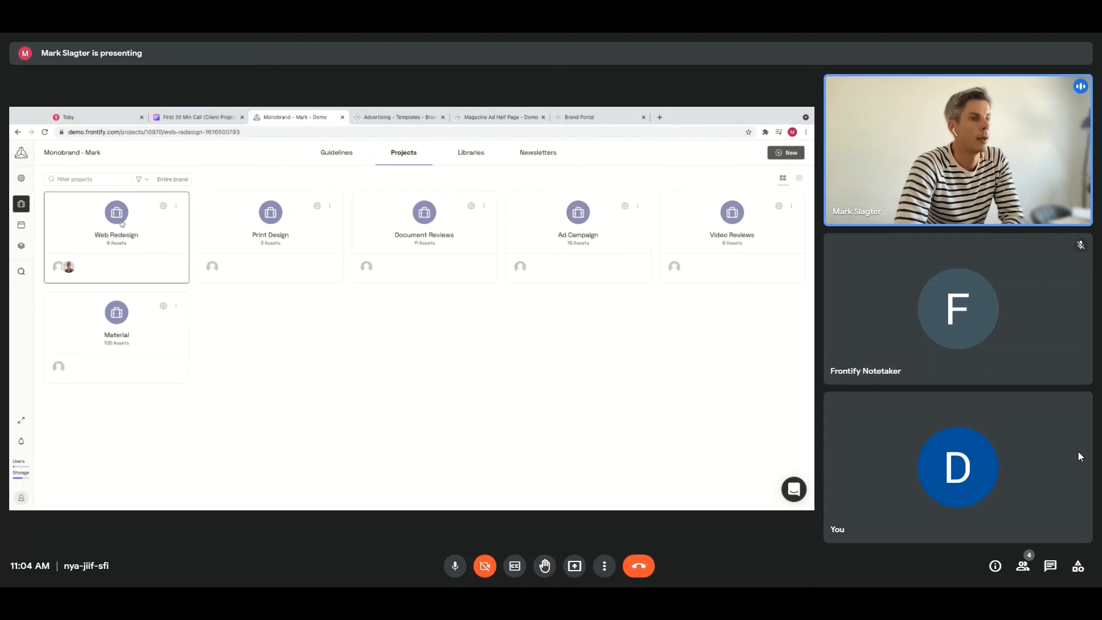
click(117, 221)
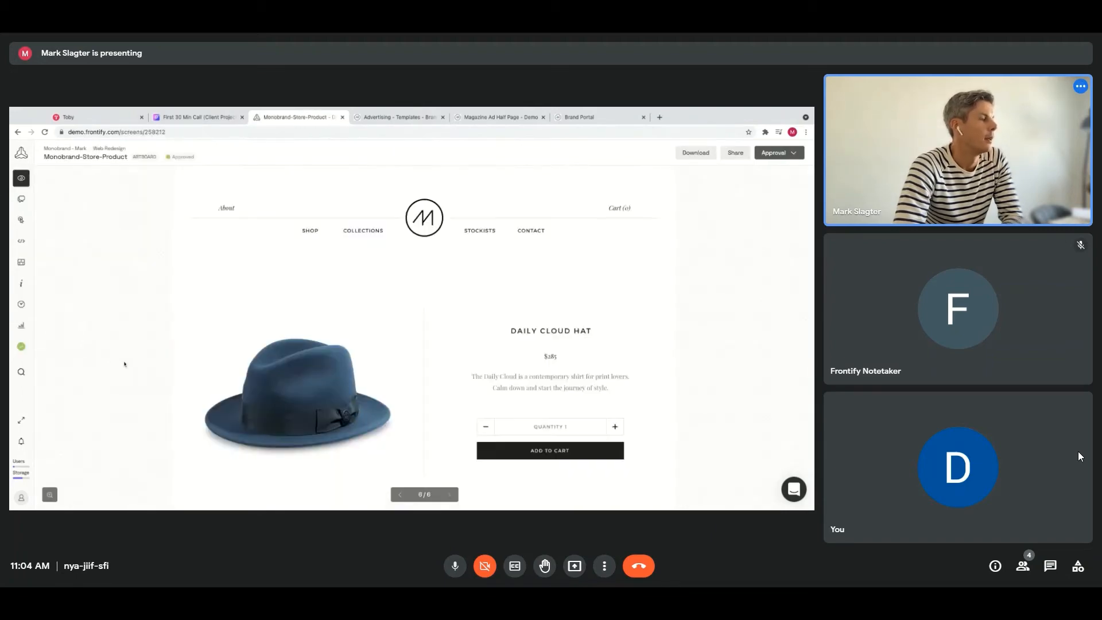
mouse_move(585, 262)
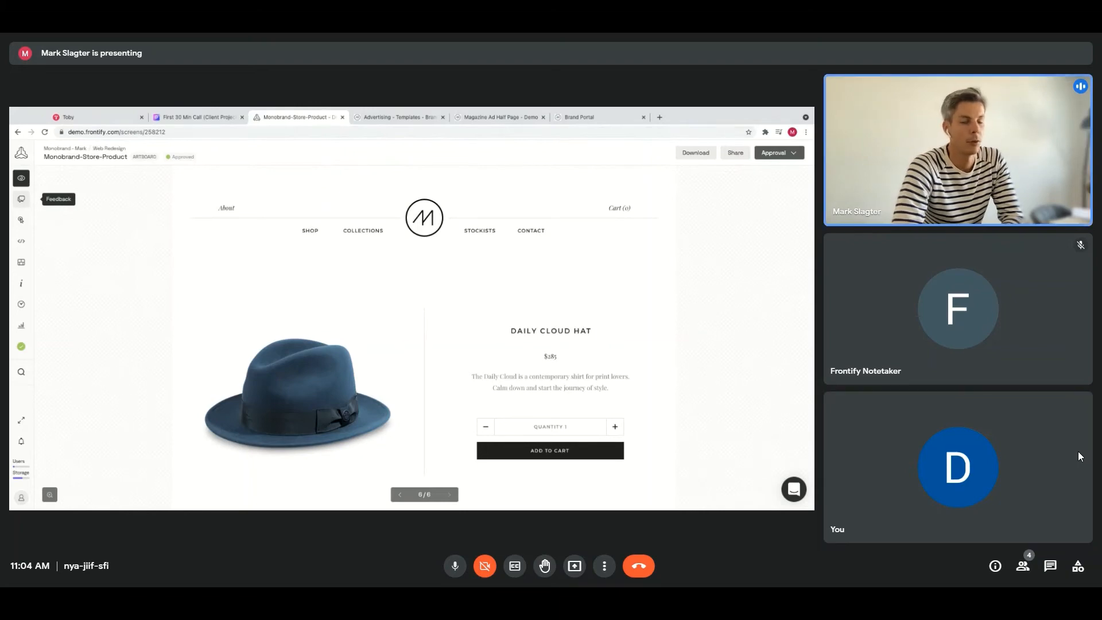
click(21, 199)
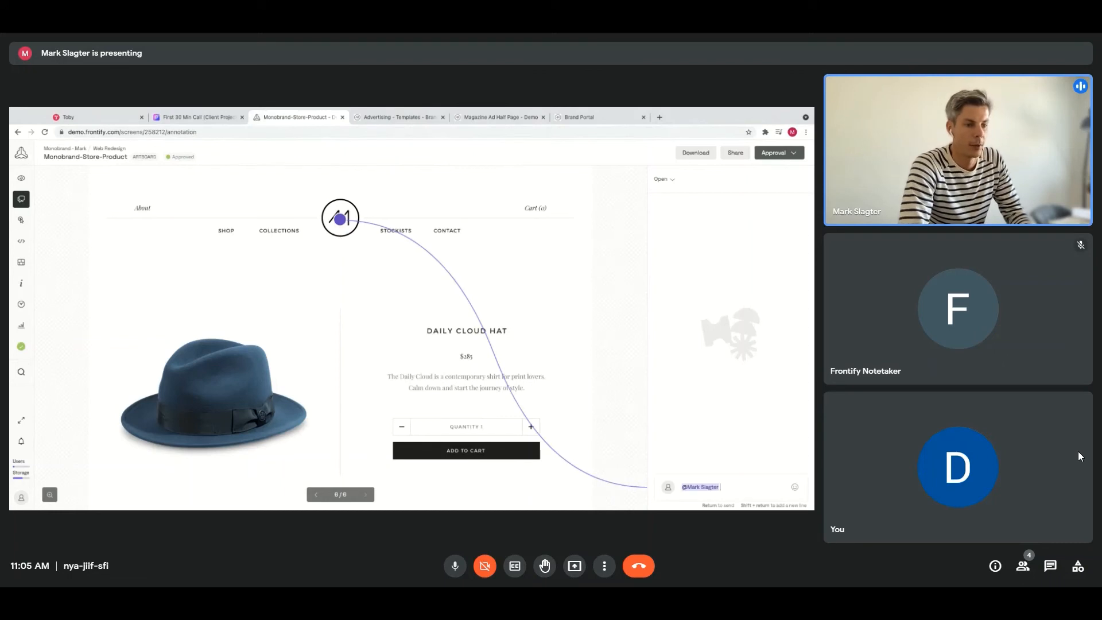
text(Please)
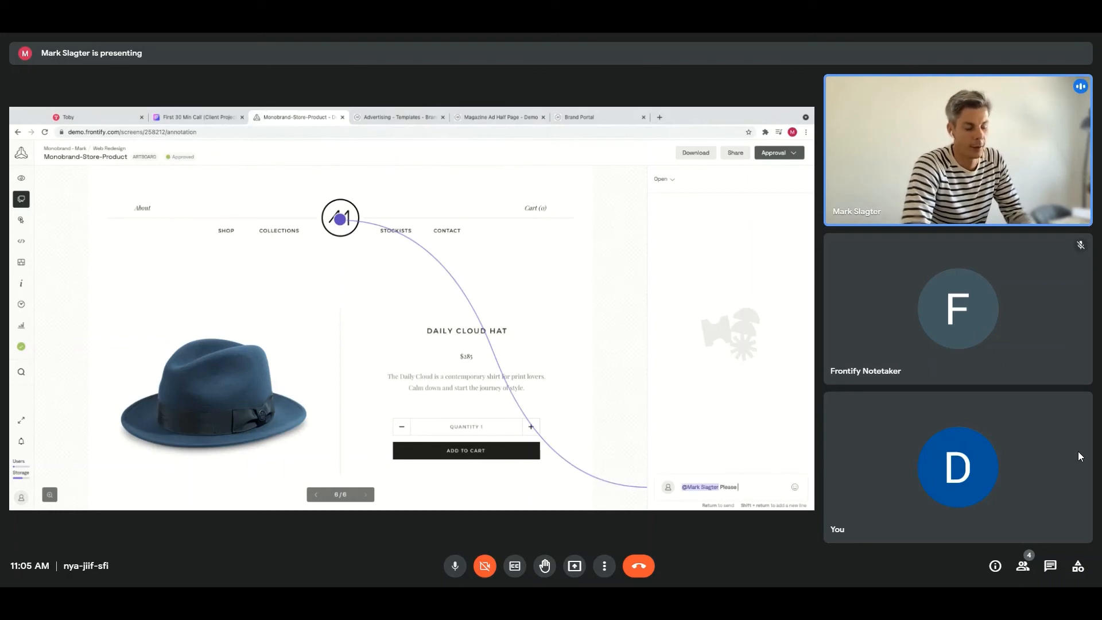
text(move it up)
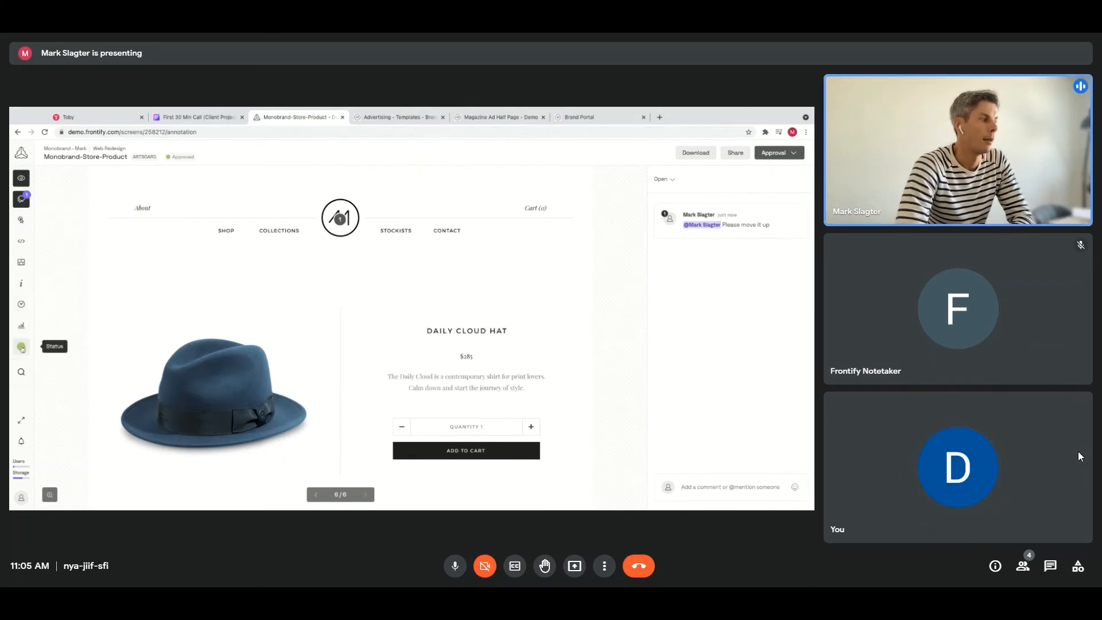
- Change Monobrand-Store-Product's status from Approved to Needs Review, then dismiss the sharing options
click(22, 348)
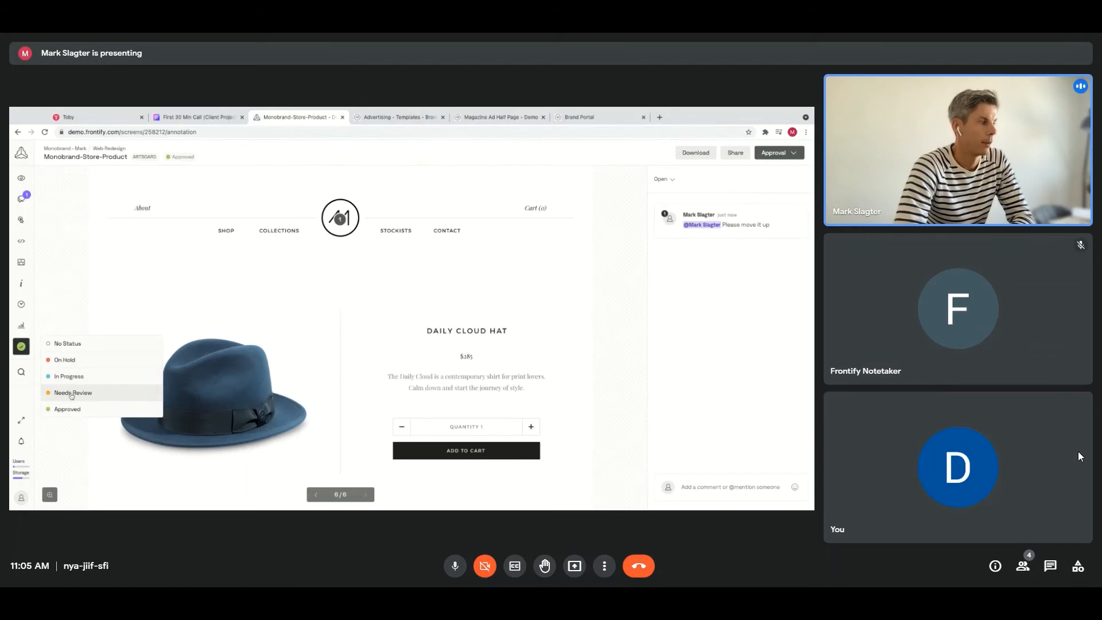
click(73, 393)
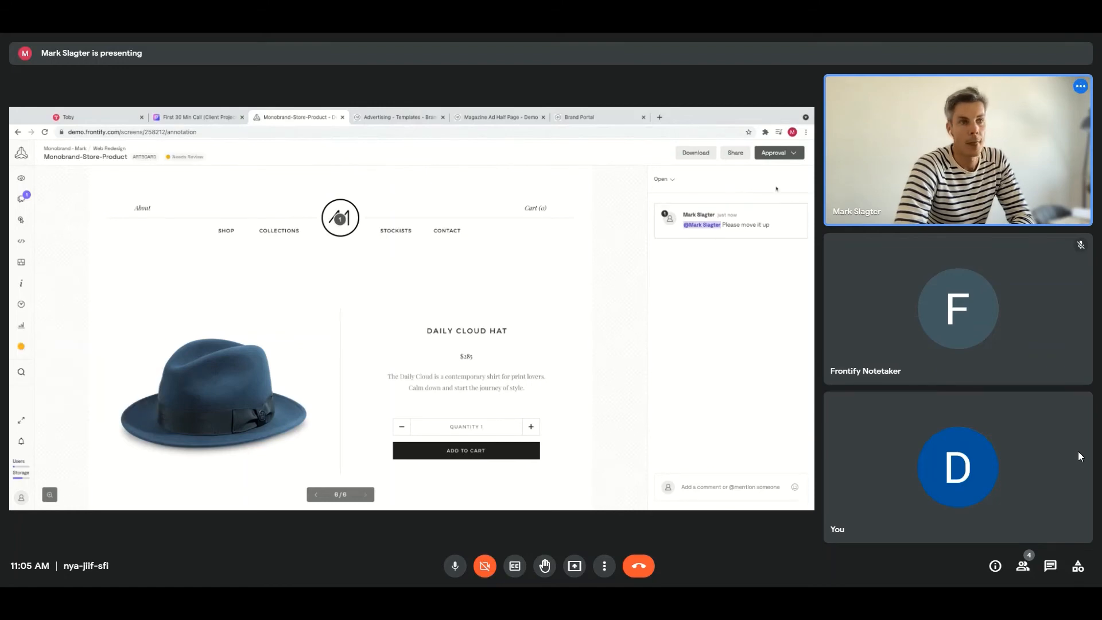
click(779, 153)
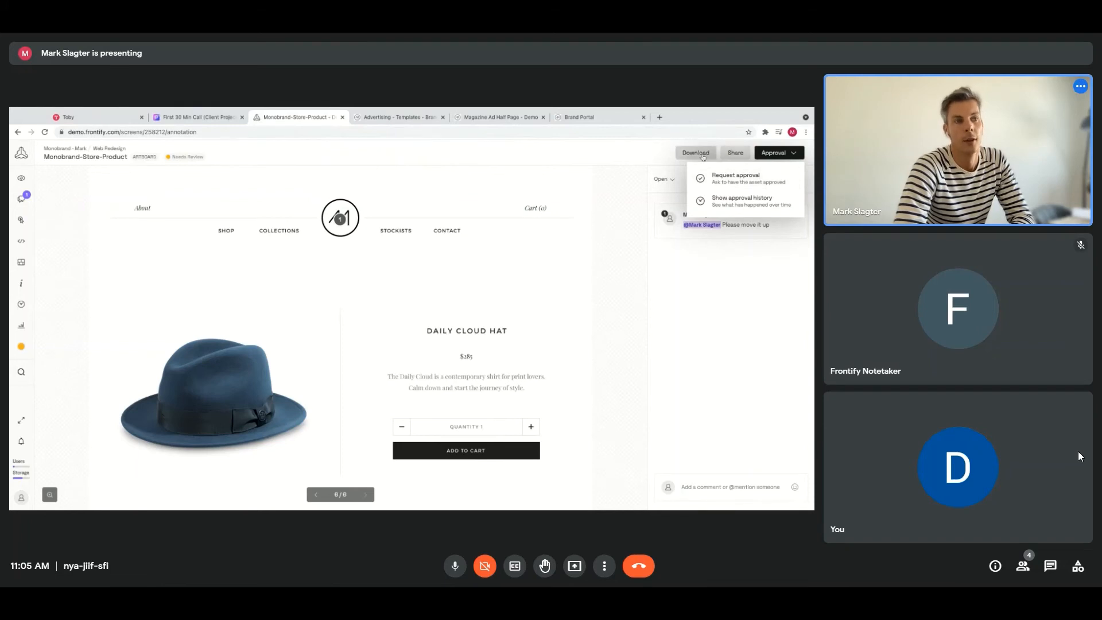
click(735, 152)
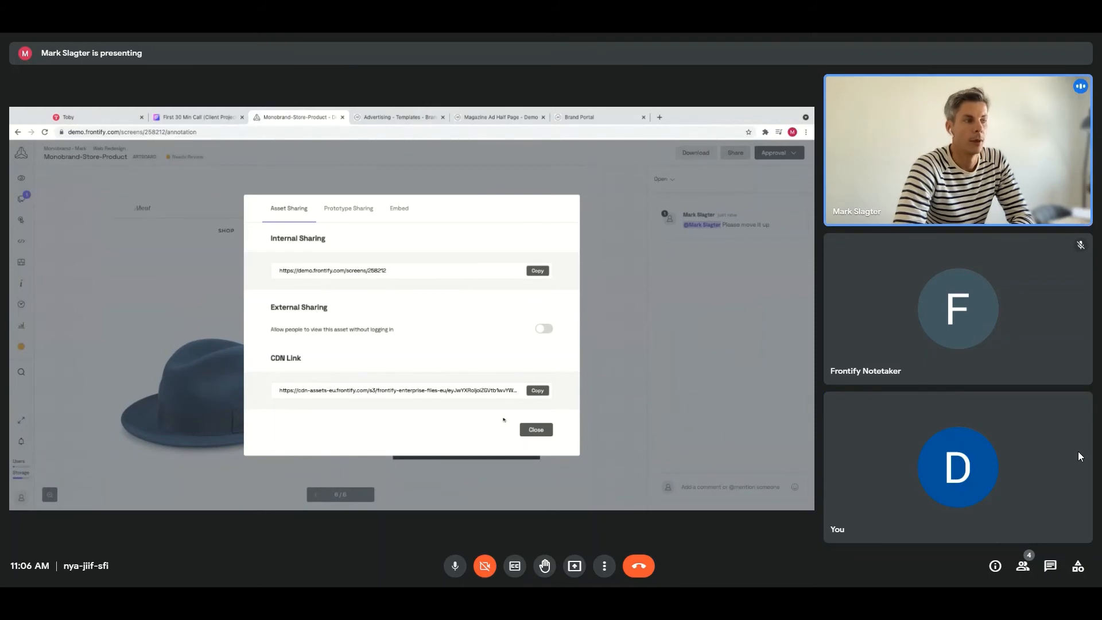
click(535, 429)
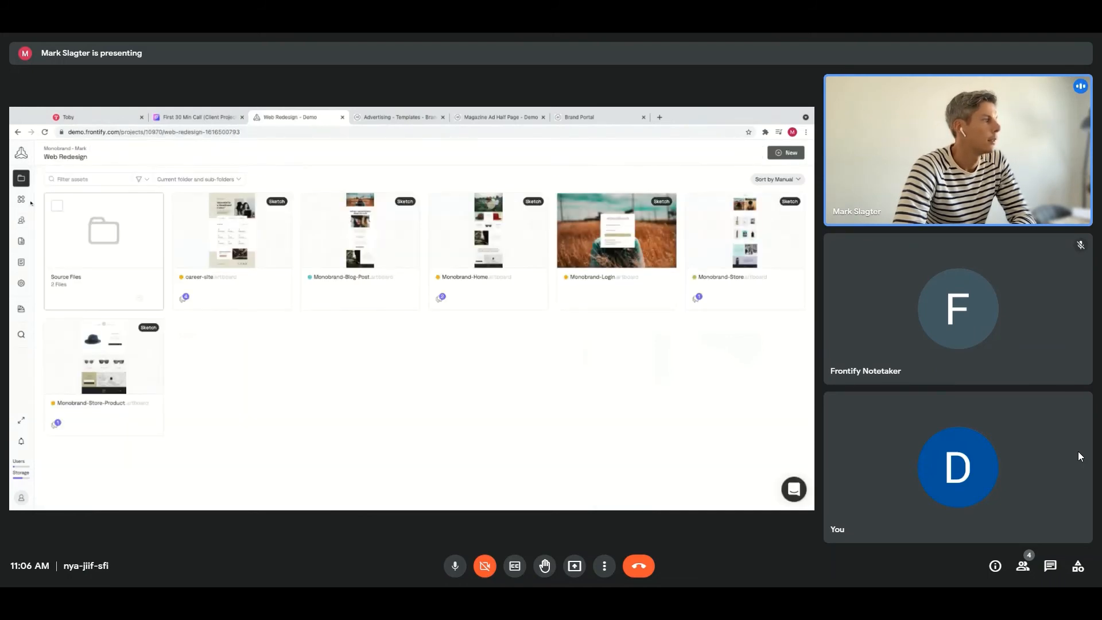
- Move the career-site card into the On Hold column on the Web Redesign workflow board
click(21, 200)
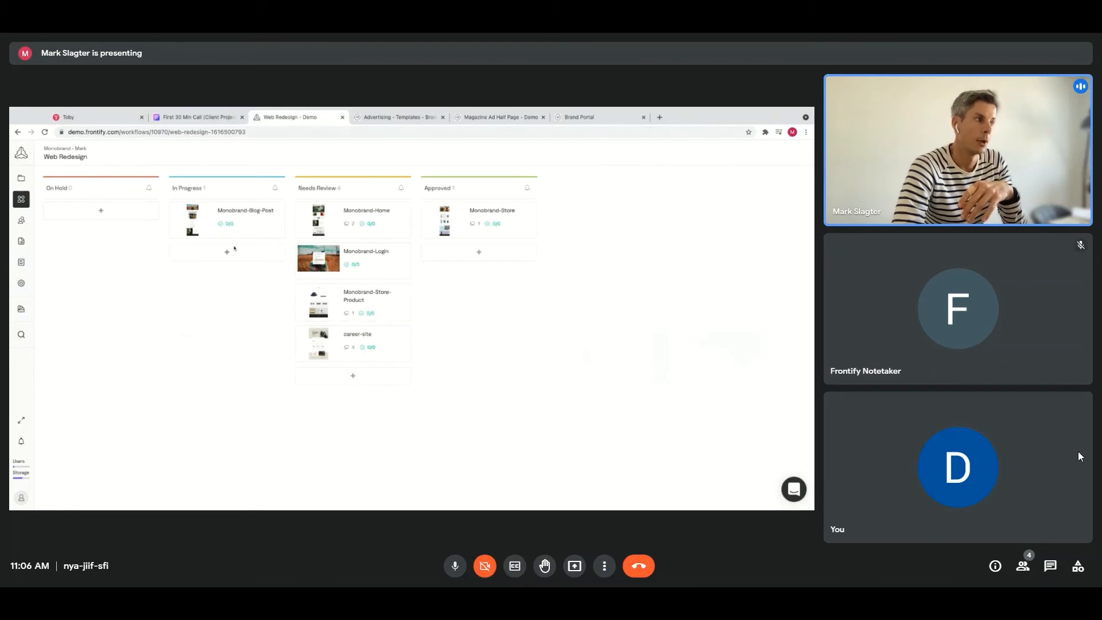
mouse_move(355, 223)
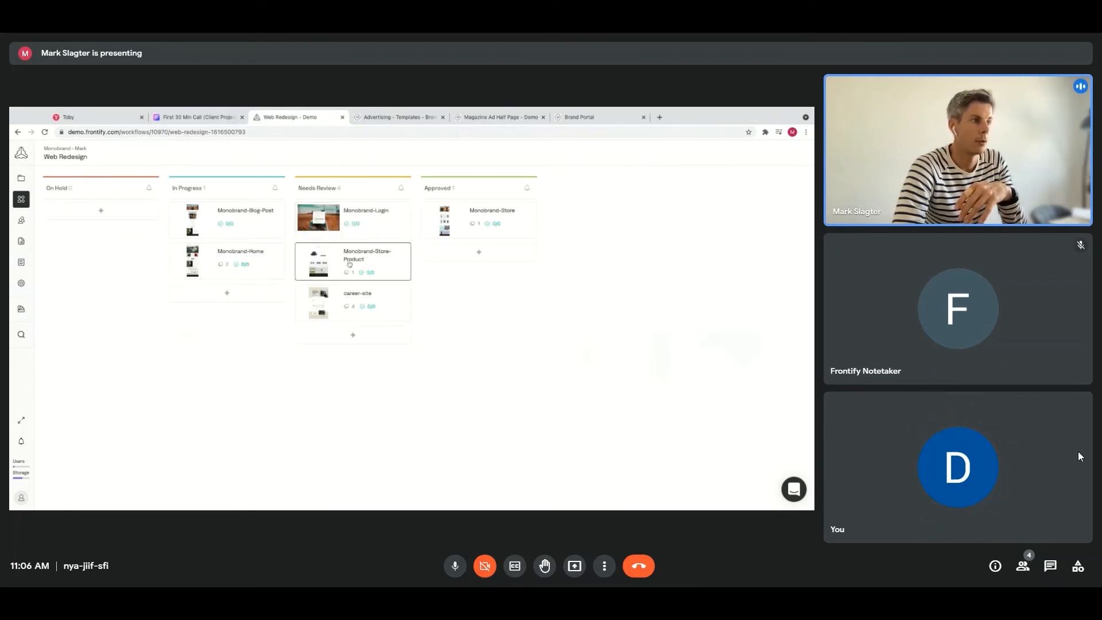
drag(352, 261, 479, 261)
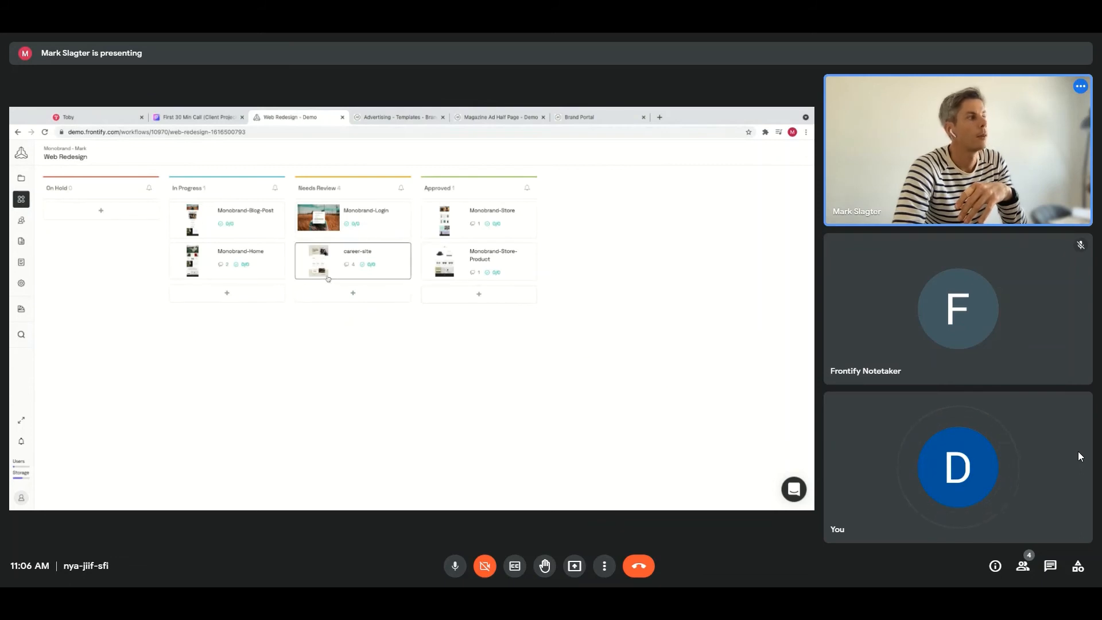
drag(351, 260, 101, 218)
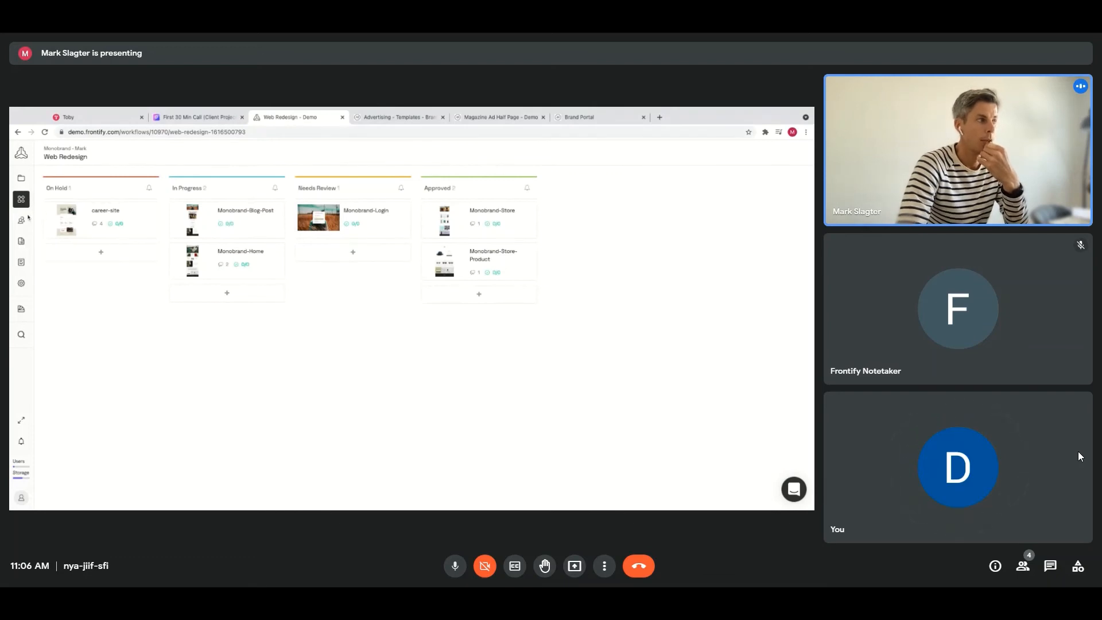
mouse_move(21, 220)
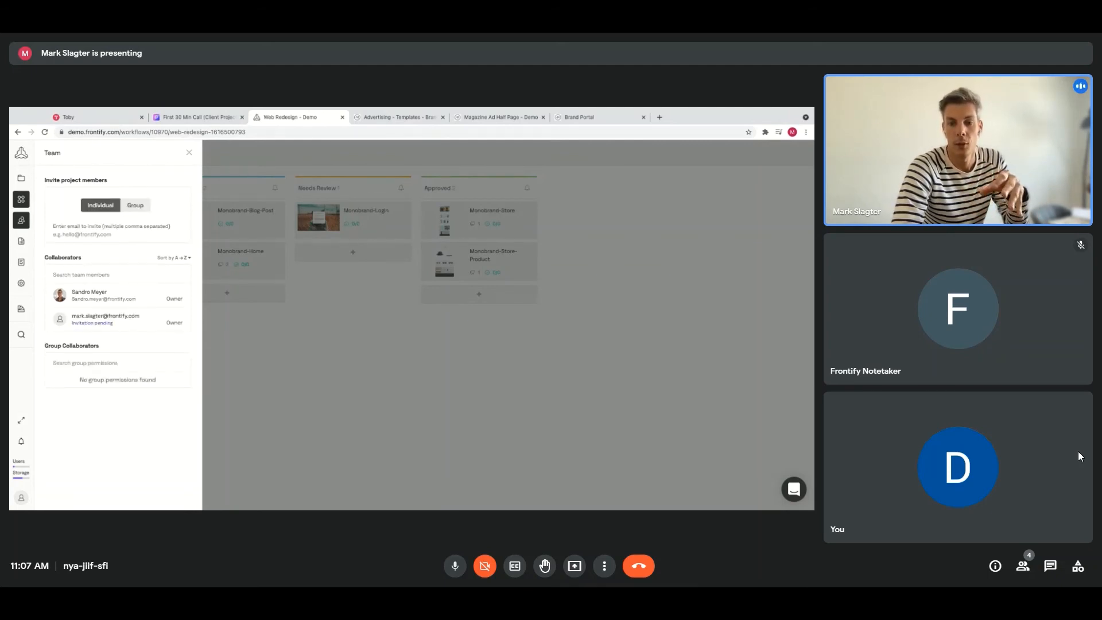
- Tick the IT-intern group under Group invitations, then return to the Monobrand projects overview
click(136, 205)
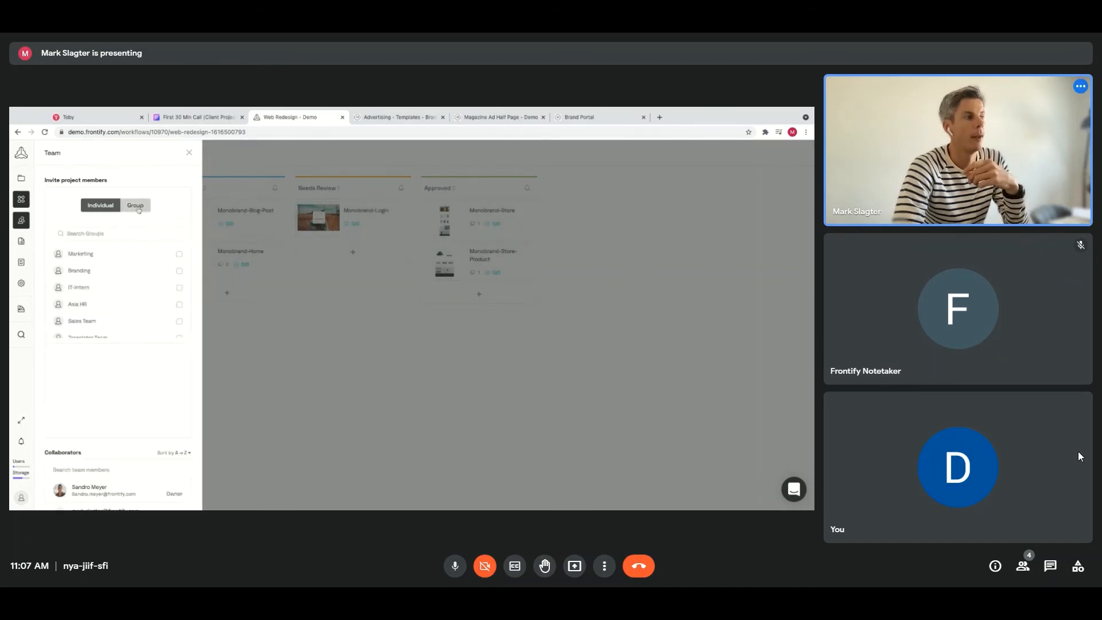
click(135, 205)
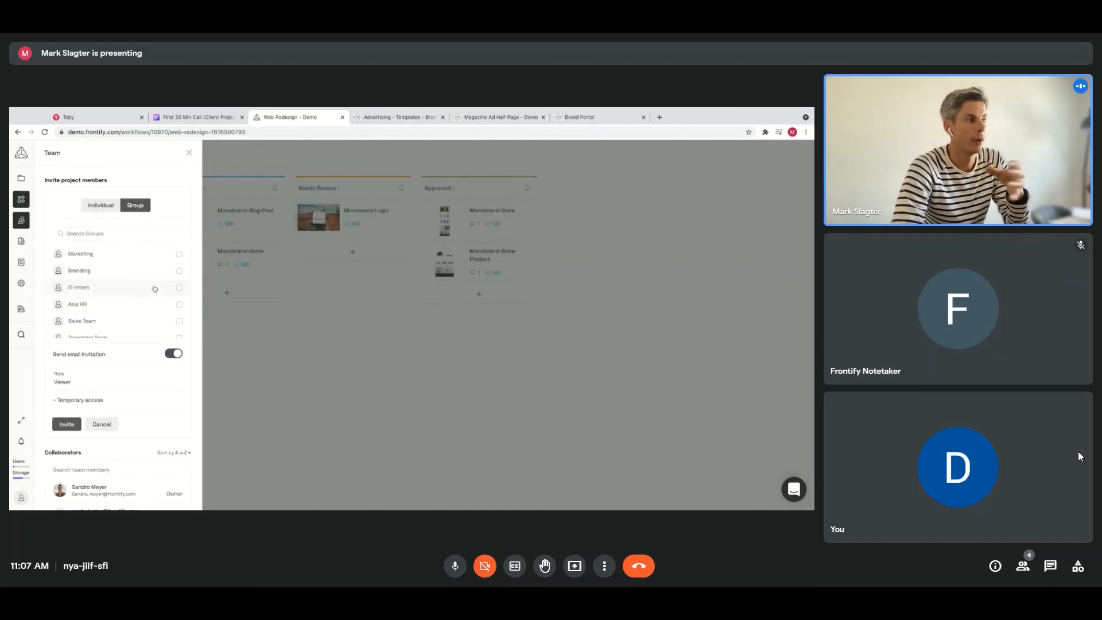
click(178, 287)
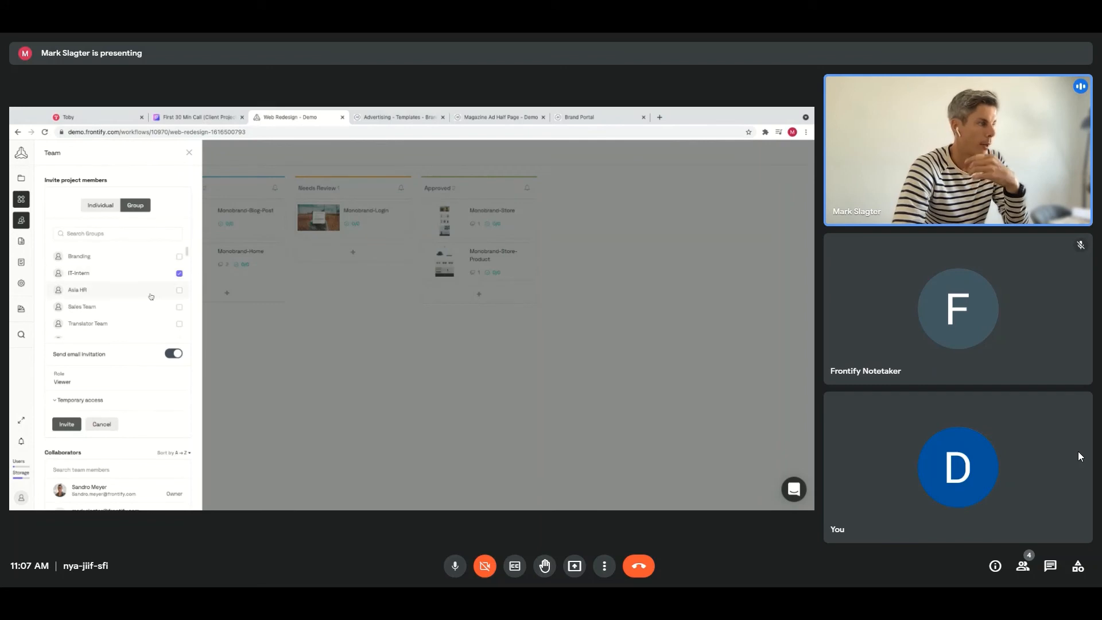
scroll(down, 3)
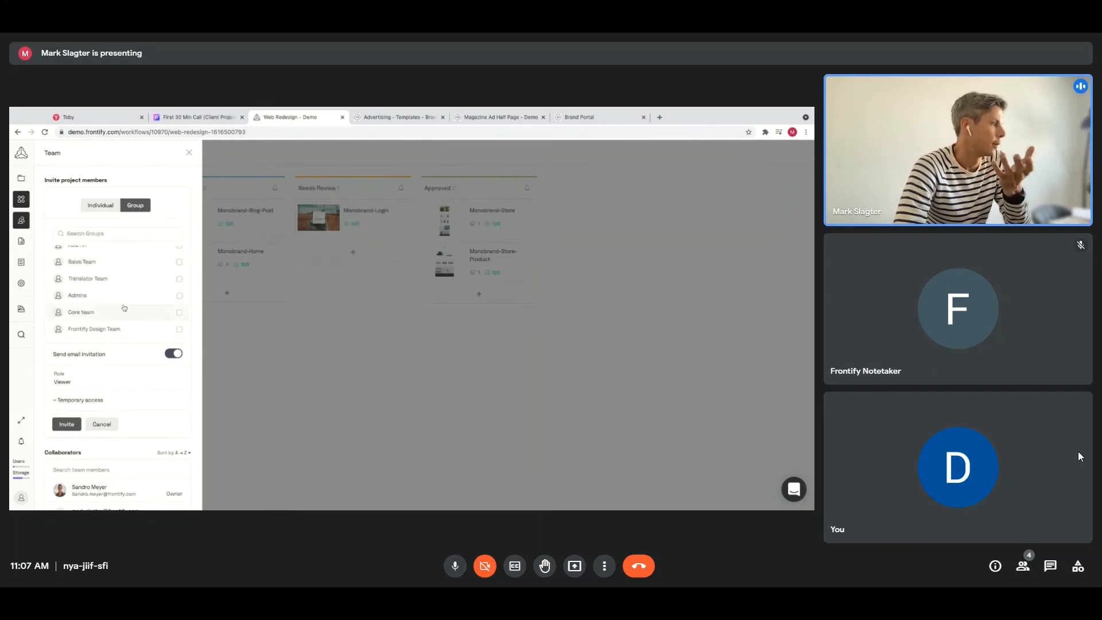
click(179, 312)
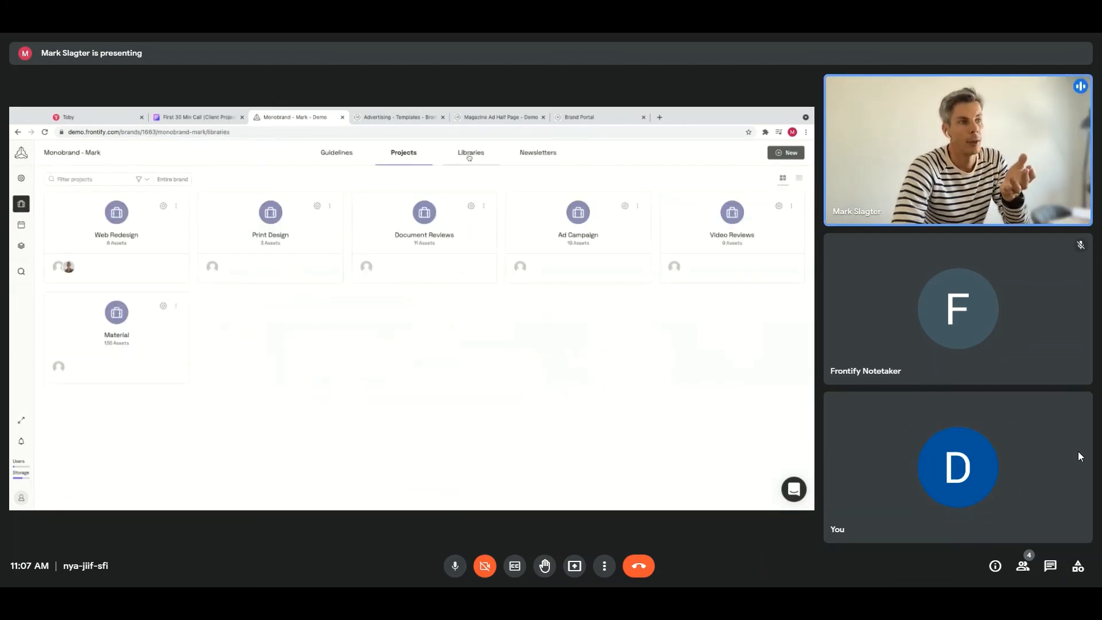
- Browse the Monobrand Media Library's collections like Employees, Fashion and Winter, then open Activity
click(470, 152)
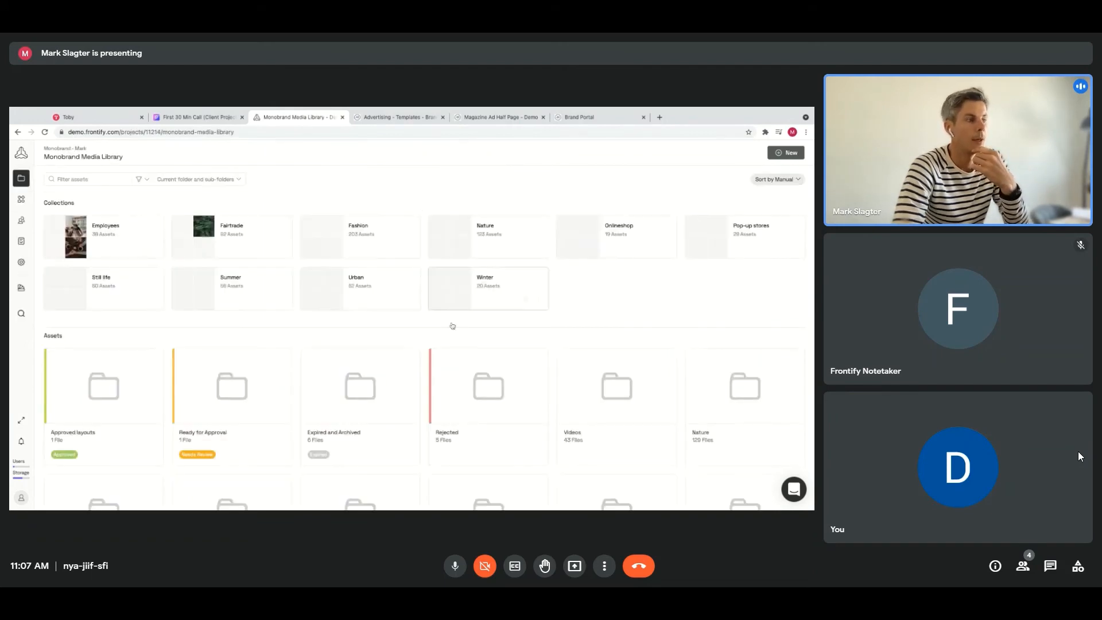
scroll(down, 3)
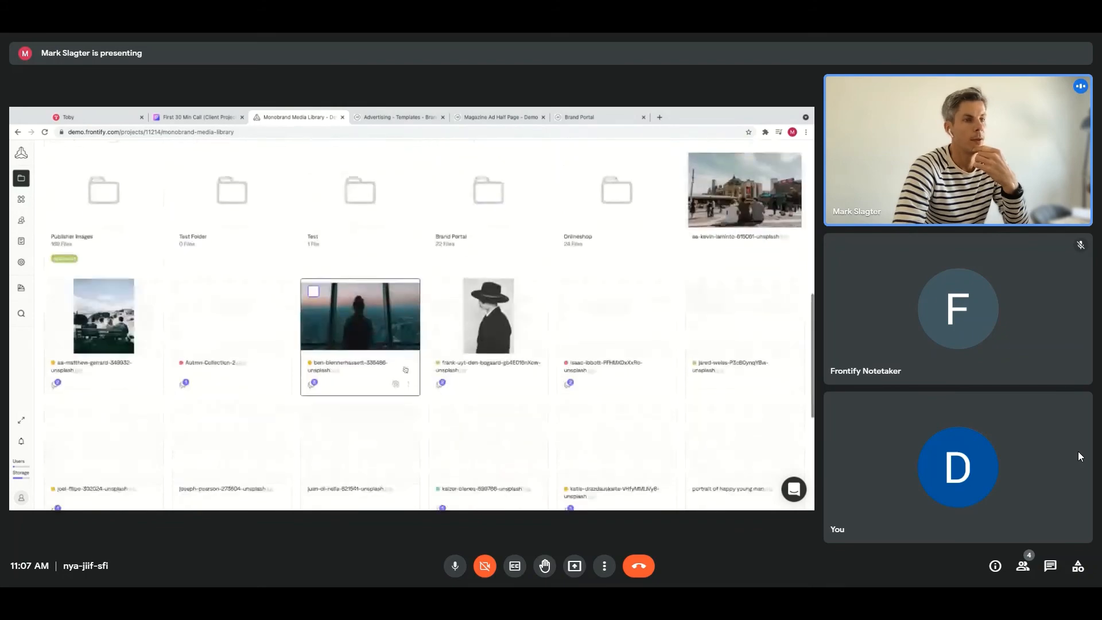
scroll(down, 3)
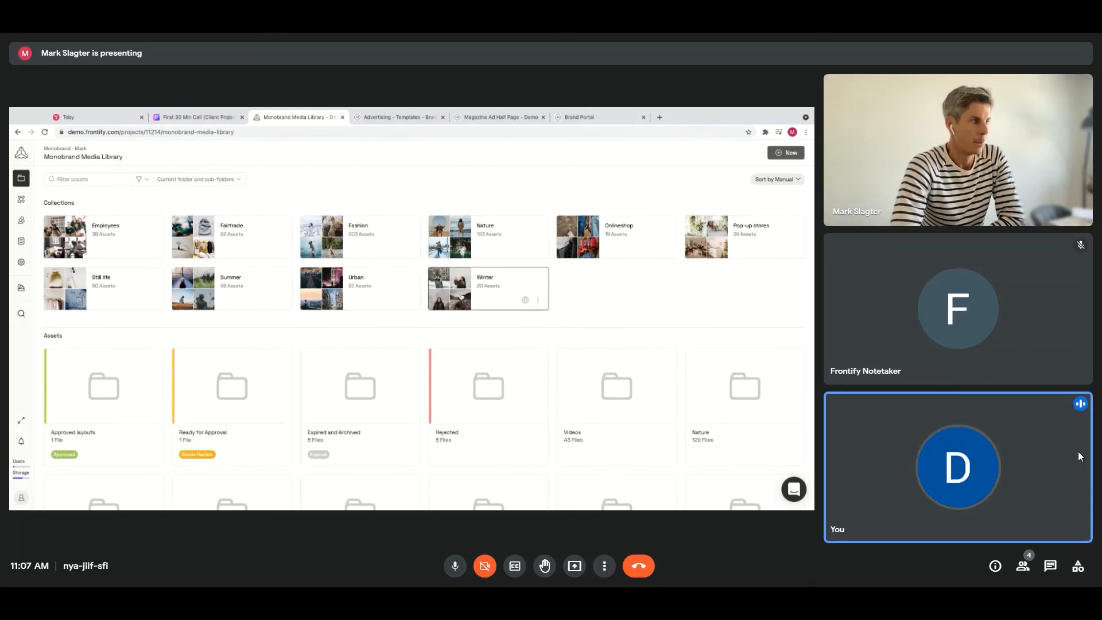
click(786, 152)
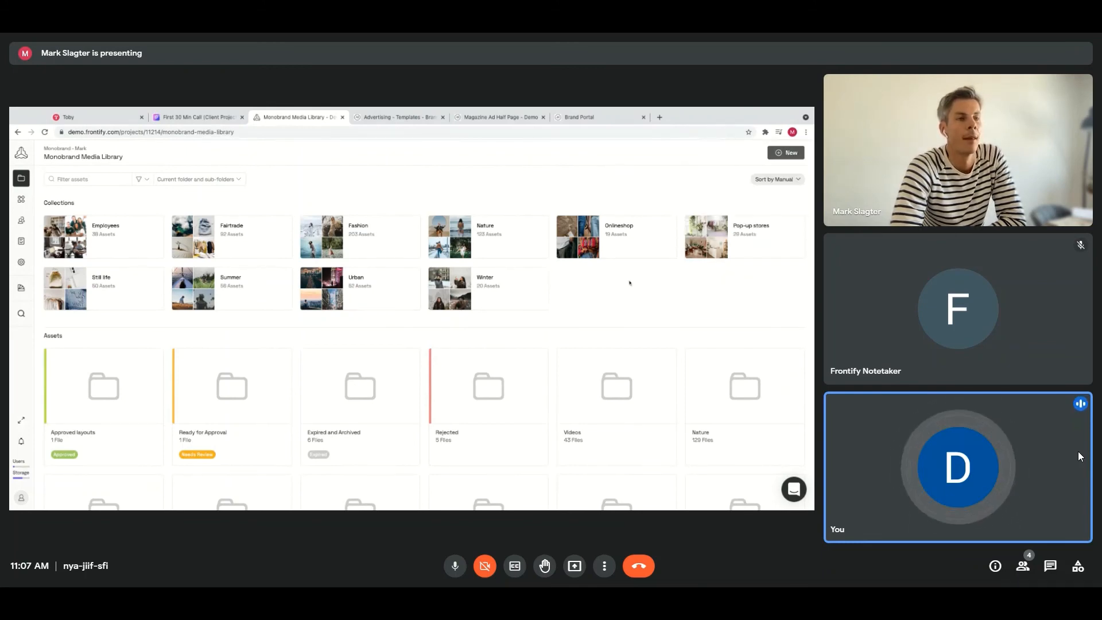
mouse_move(631, 299)
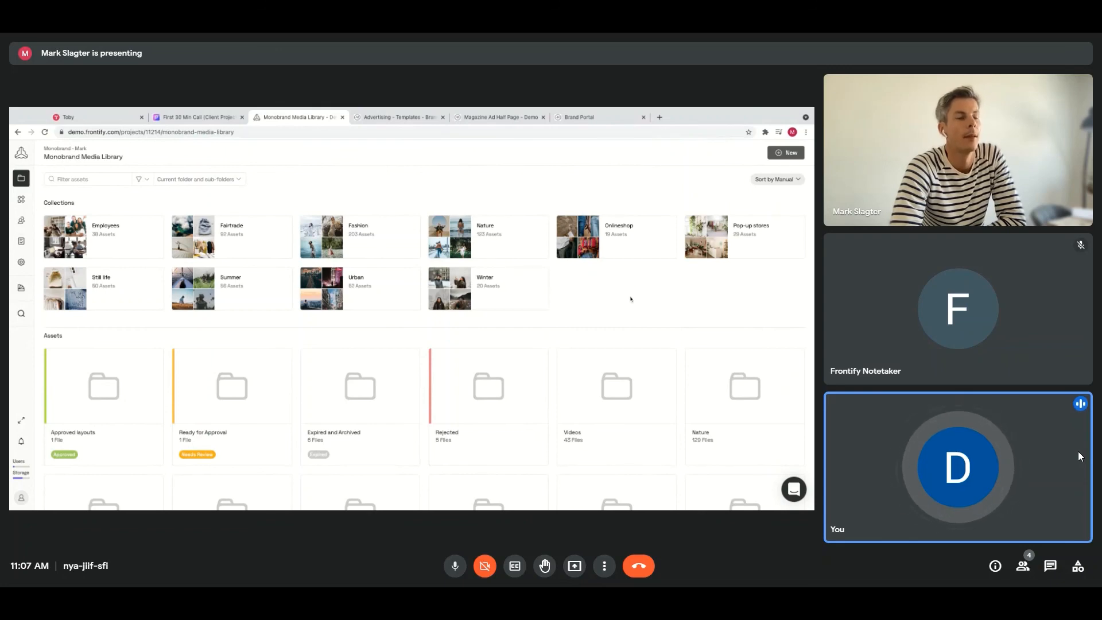
click(785, 153)
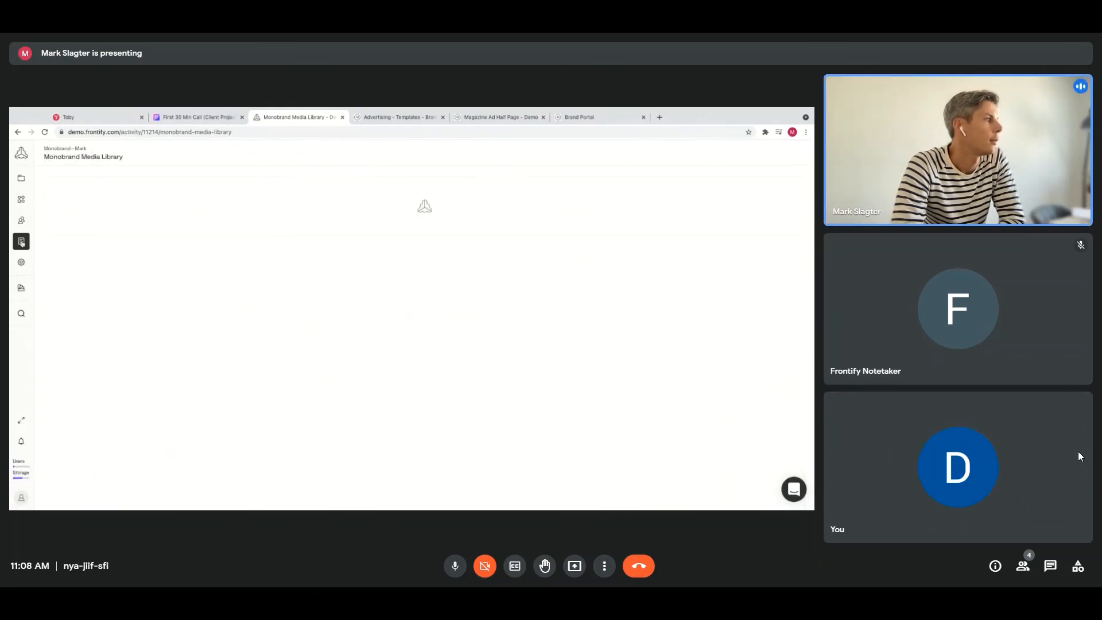
- Review recent annotations and approvals in the activity feed, then return to the assets grid
click(21, 242)
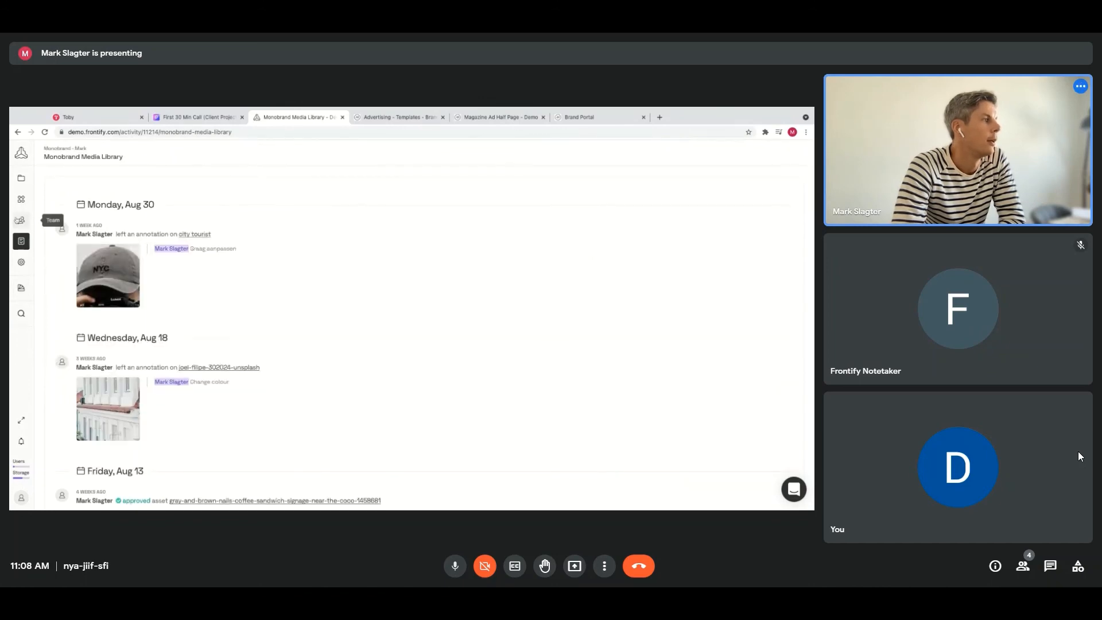
click(21, 200)
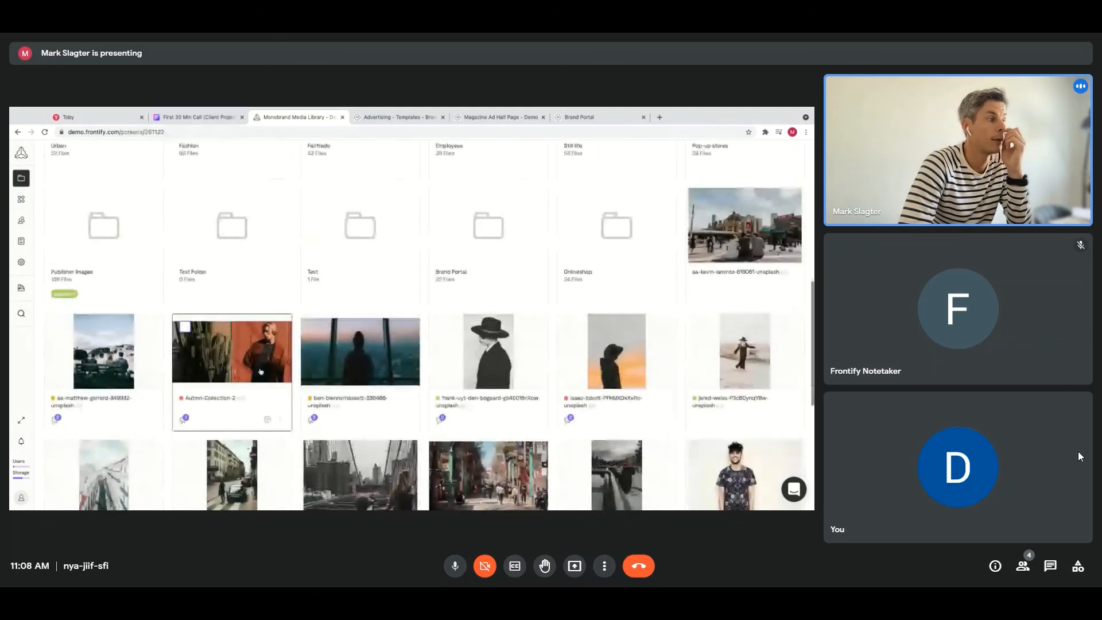
- Open Autmn-Collection-2 and view its info and analytics: 7 views, 0 downloads
double_click(232, 351)
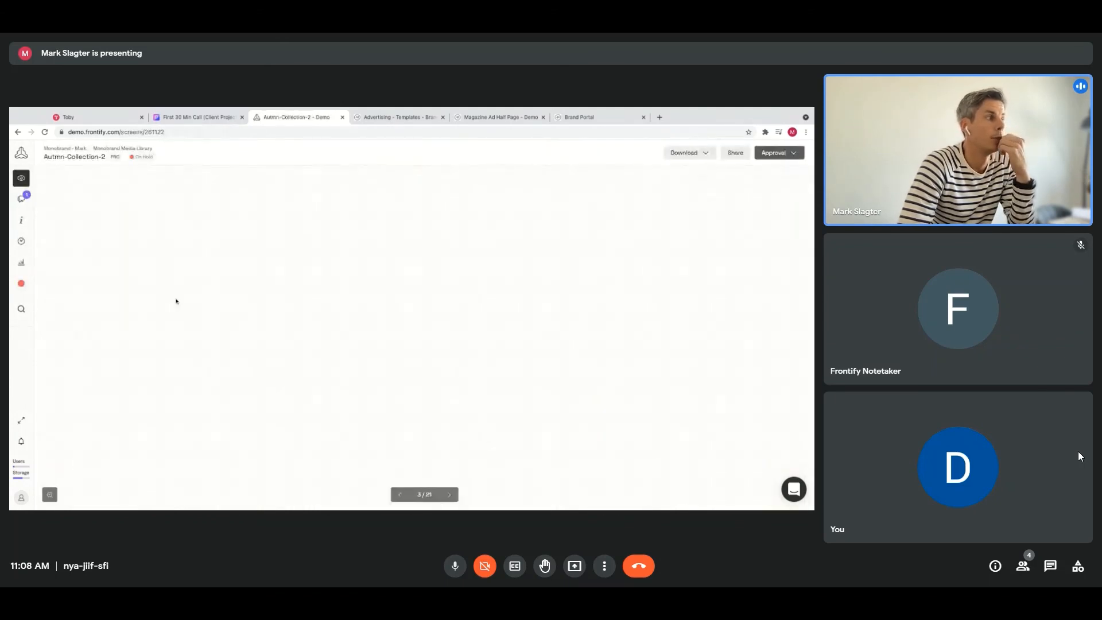
click(21, 220)
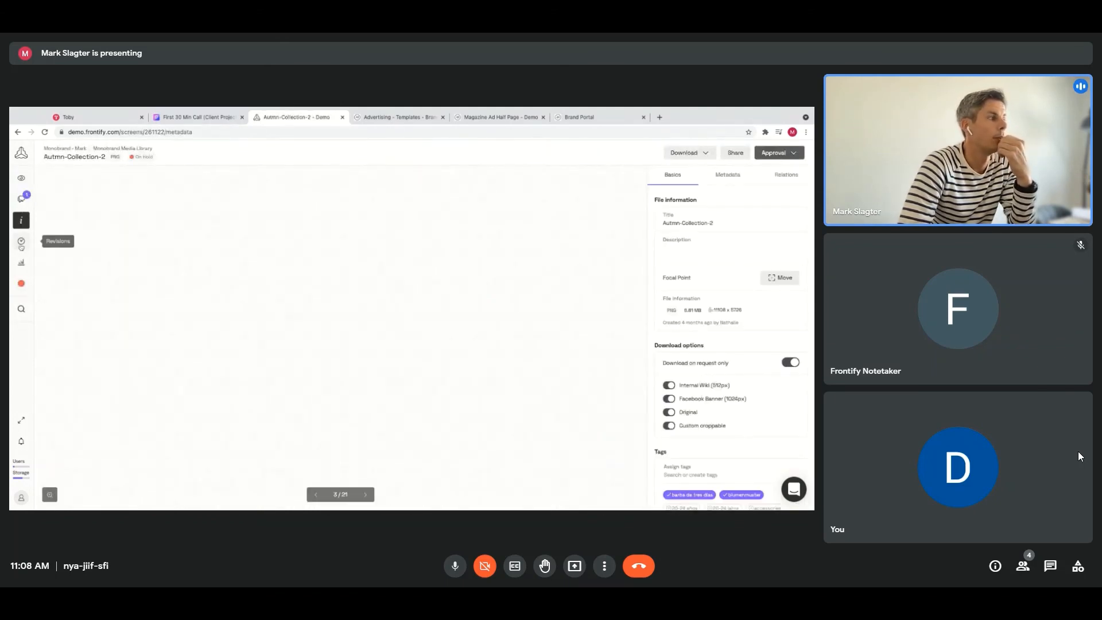
click(21, 262)
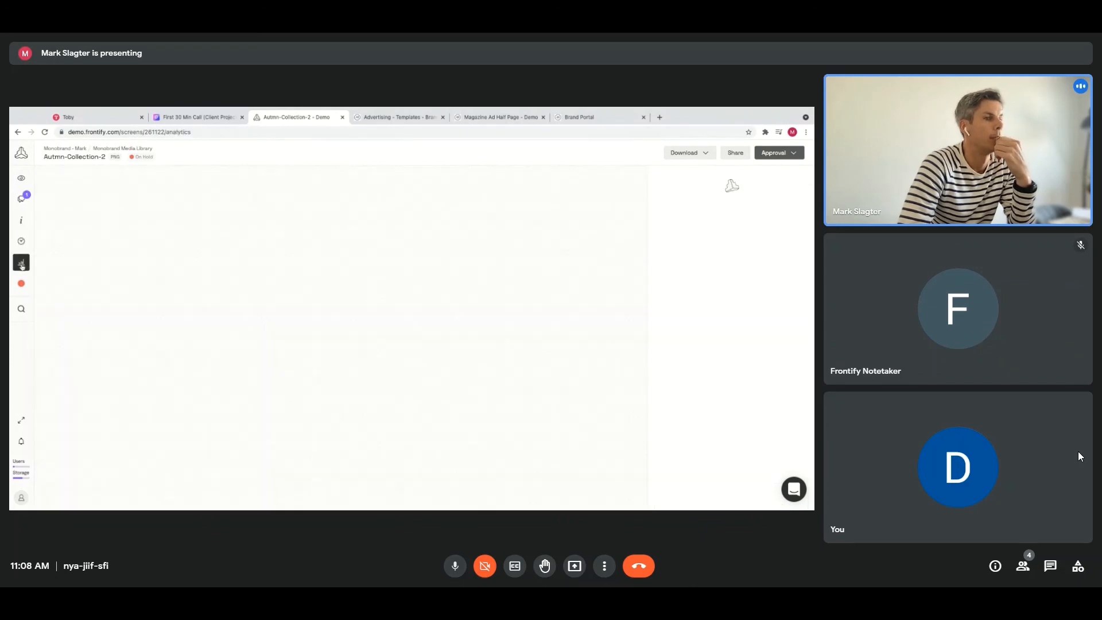
mouse_move(21, 264)
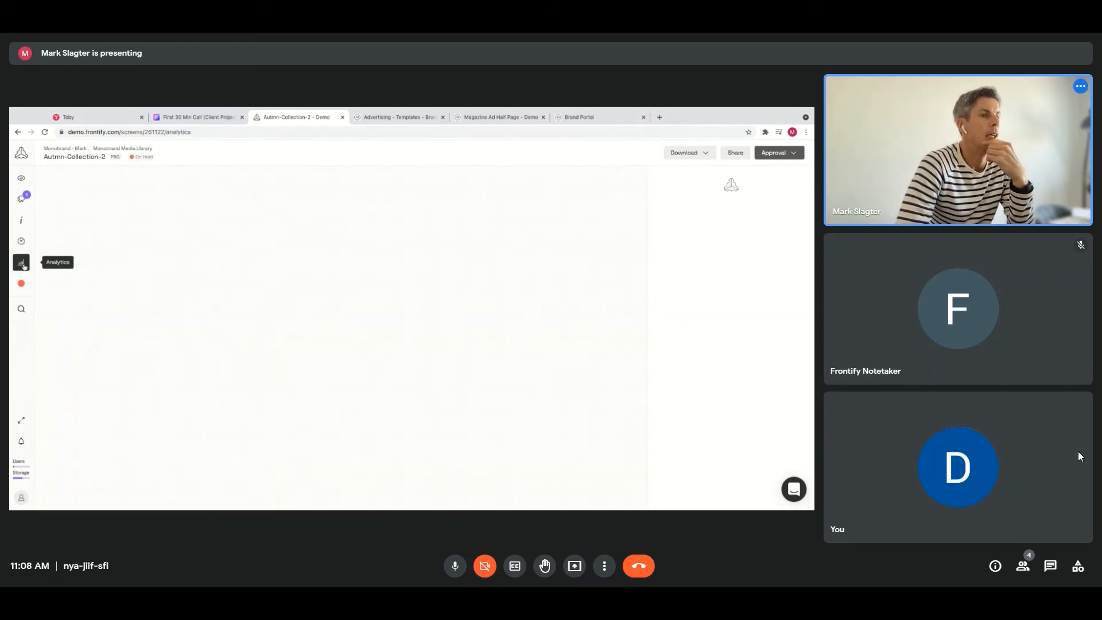
click(21, 262)
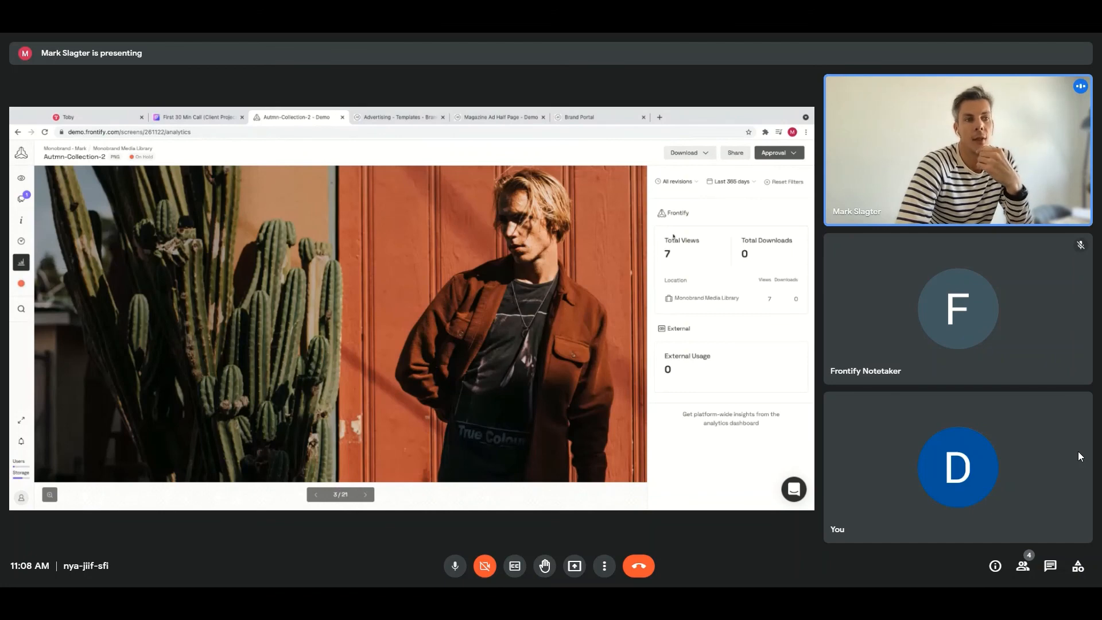